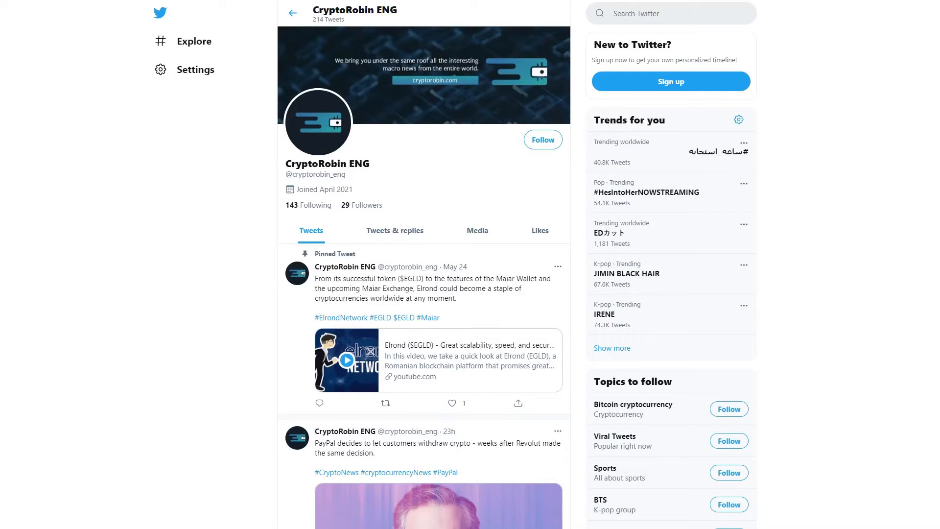
- Read the DeFi article's 'Is investing in DeFi safe?' and 'When will DeFi go mainstream?' sections
{"action": "scroll", "scroll_direction": "down", "scroll_amount": 3}
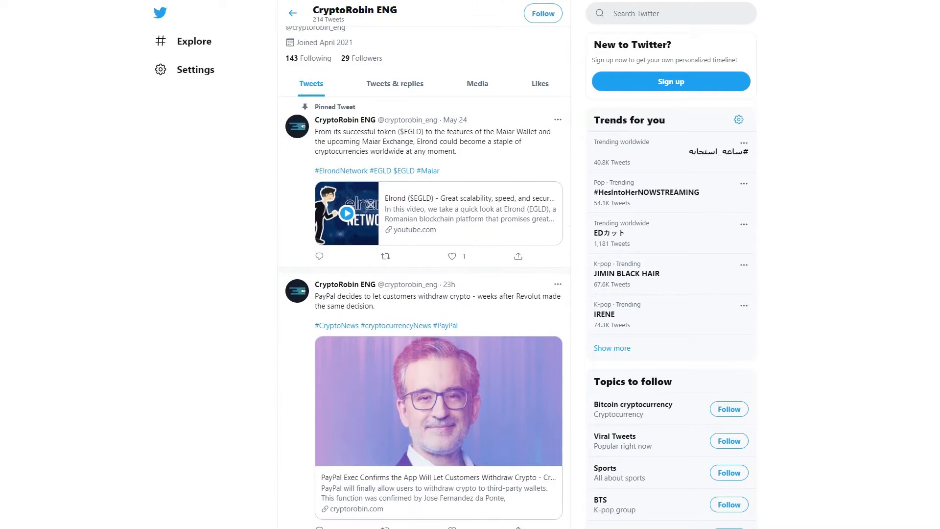
{"action": "scroll", "scroll_direction": "down", "scroll_amount": 3}
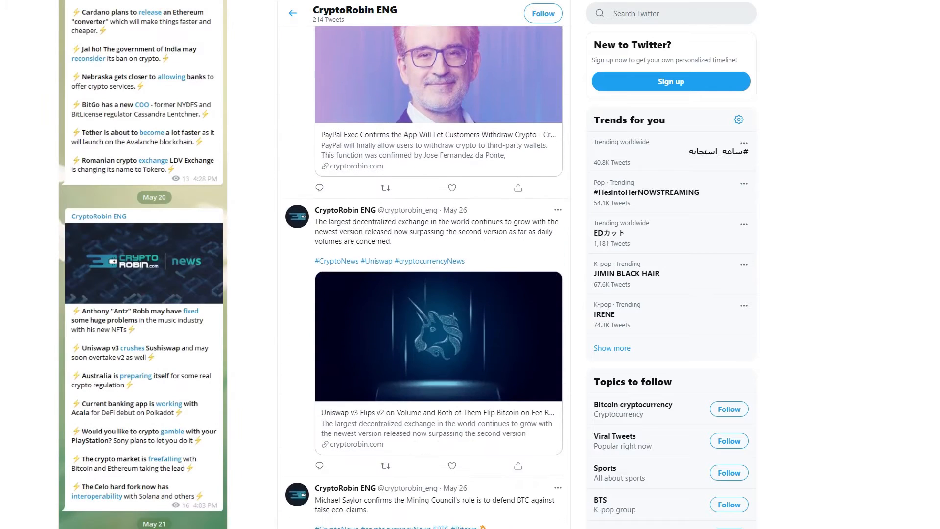
{"action": "scroll", "scroll_direction": "down", "scroll_amount": 3}
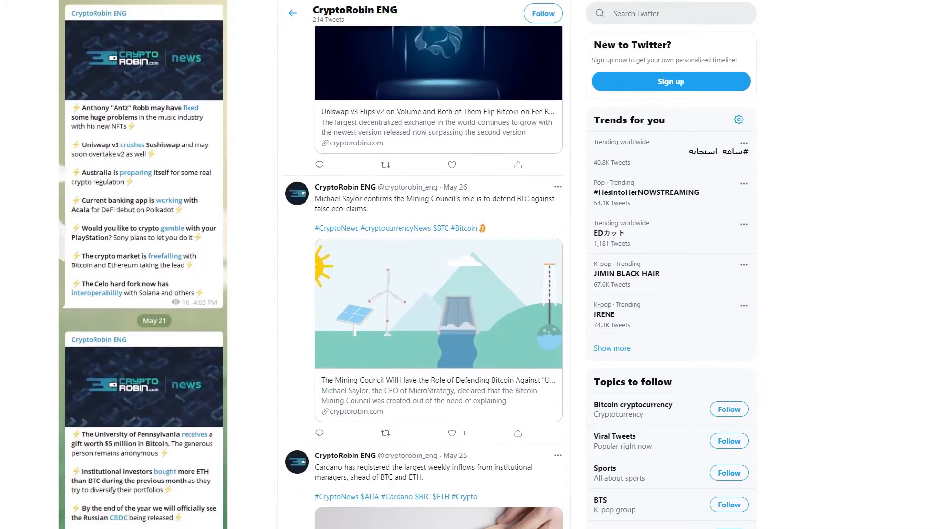
{"action": "scroll", "scroll_direction": "down", "scroll_amount": 3}
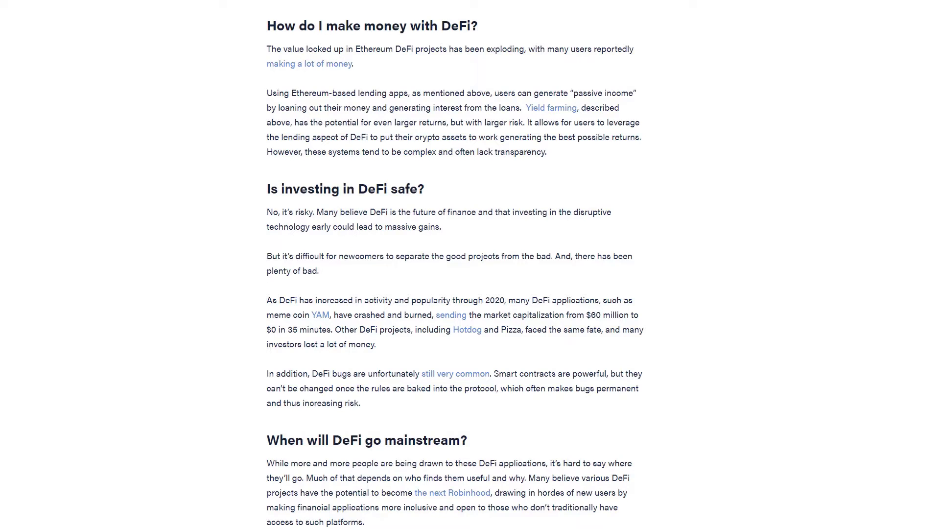
{"action": "scroll", "scroll_direction": "down", "scroll_amount": 3}
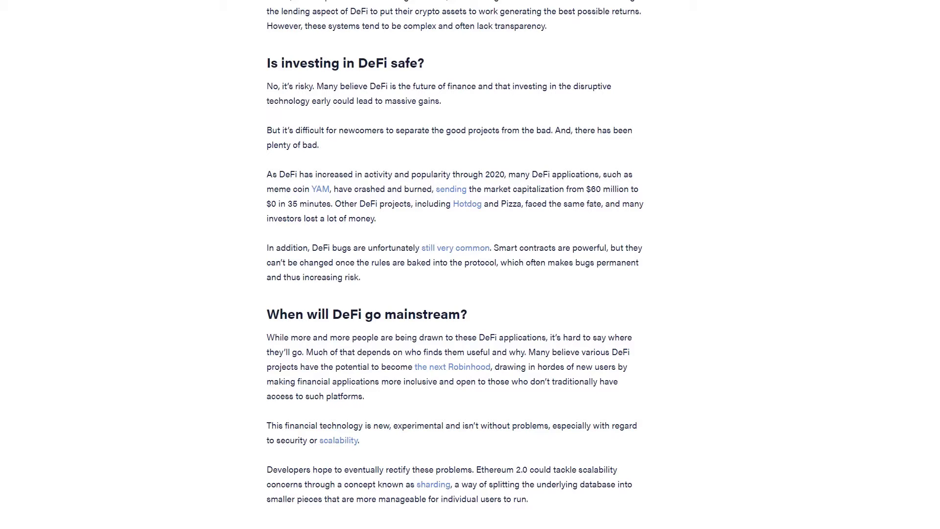
{"action": "scroll", "scroll_direction": "up", "scroll_amount": 3}
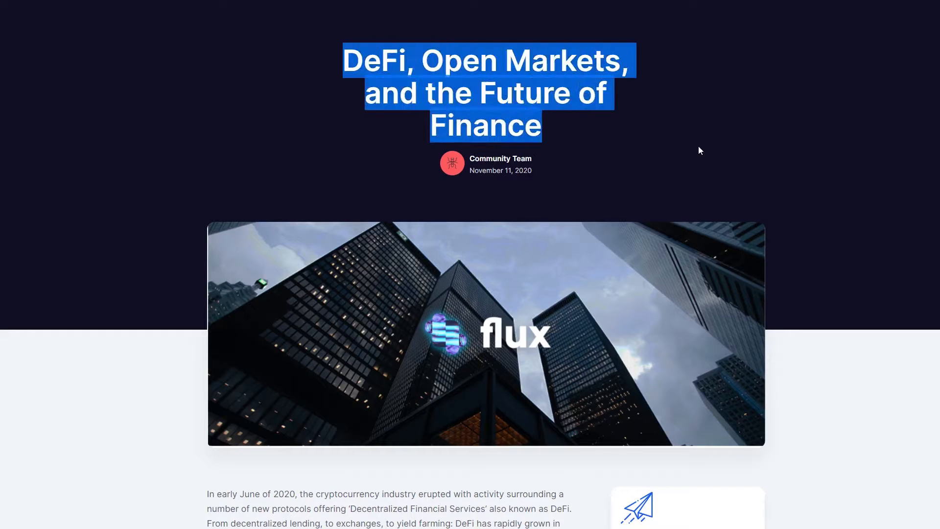
- Read the Flux article body past traditional financial markets into 'DeFi and Open Markets: What Does the Future Hold?'
{"action": "left_click", "coordinate": [898, 343]}
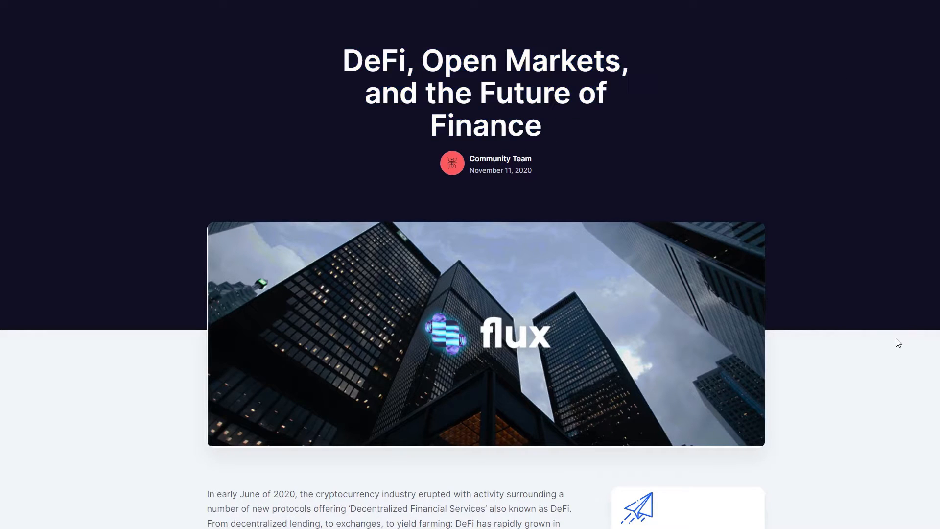
{"action": "scroll", "scroll_direction": "down", "scroll_amount": 3}
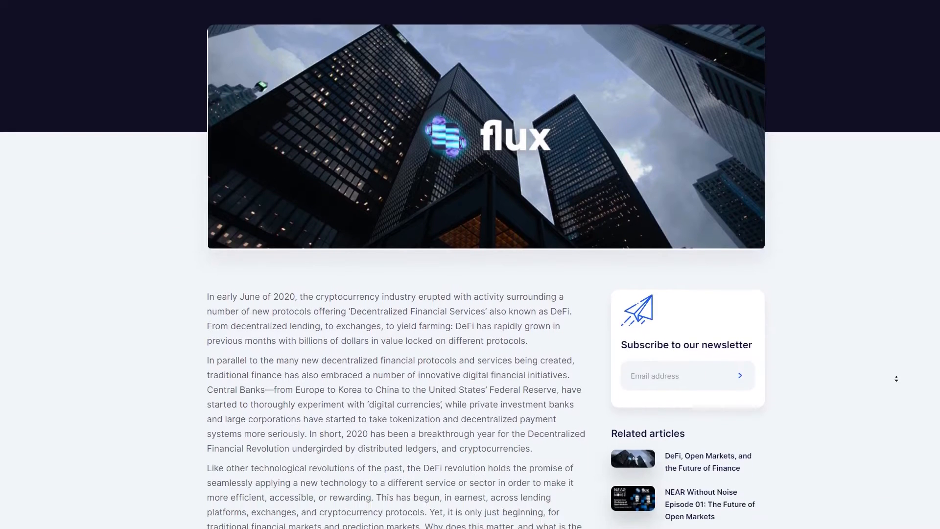
{"action": "scroll", "scroll_direction": "down", "scroll_amount": 3}
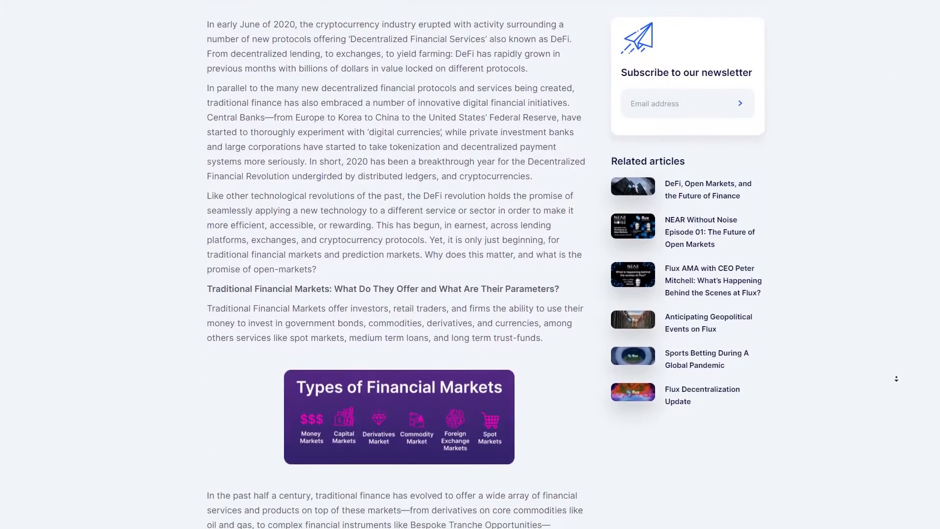
{"action": "scroll", "scroll_direction": "down", "scroll_amount": 3}
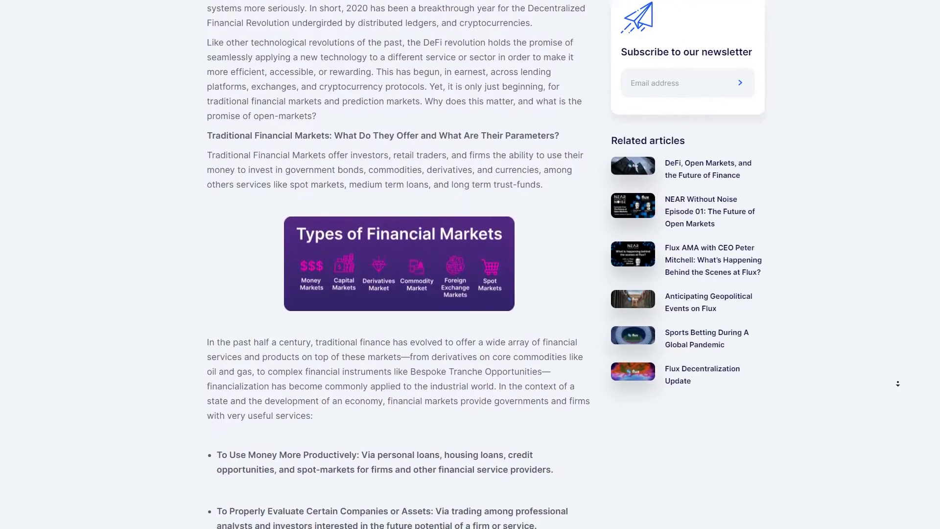
{"action": "scroll", "scroll_direction": "down", "scroll_amount": 3}
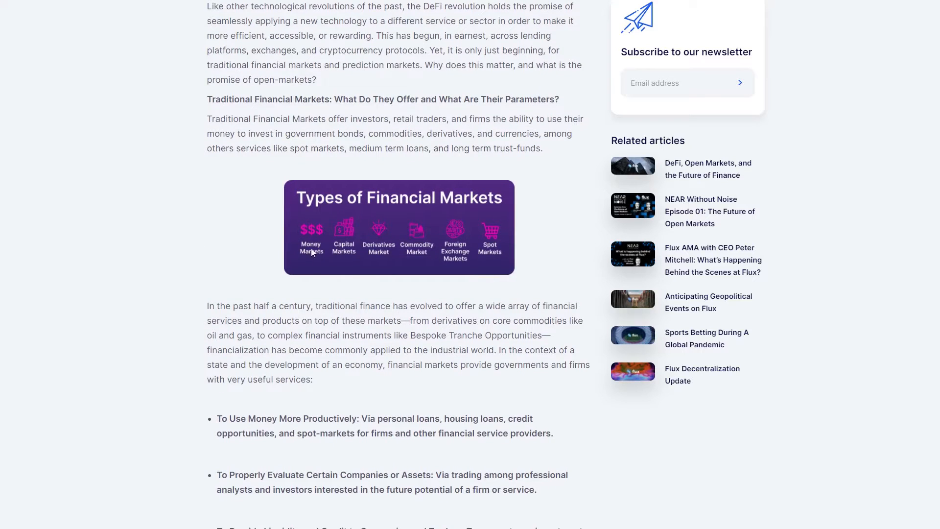
{"action": "mouse_move", "coordinate": [486, 266]}
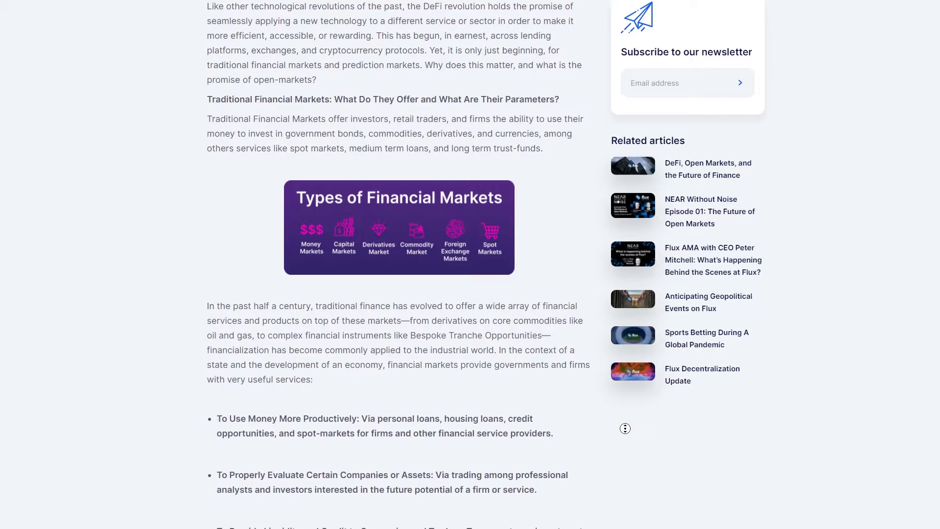
{"action": "scroll", "scroll_direction": "down", "scroll_amount": 3}
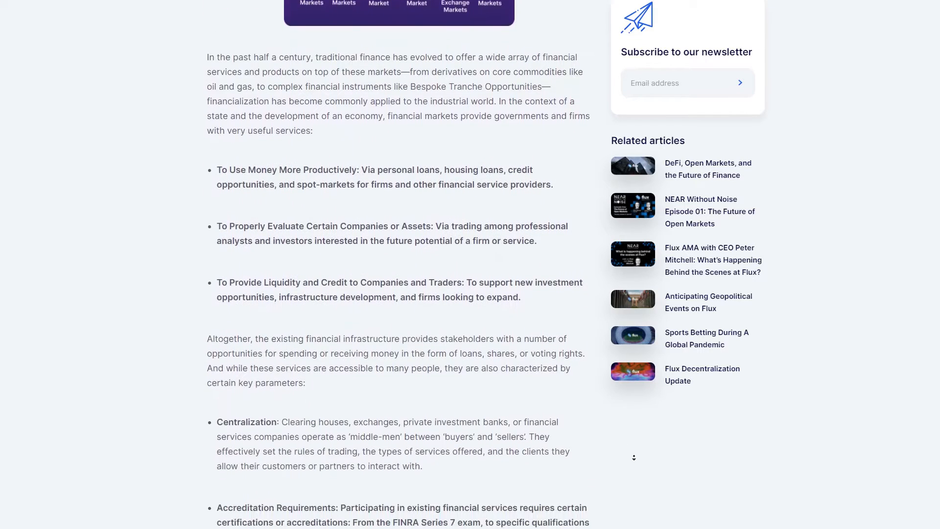
{"action": "scroll", "scroll_direction": "down", "scroll_amount": 3}
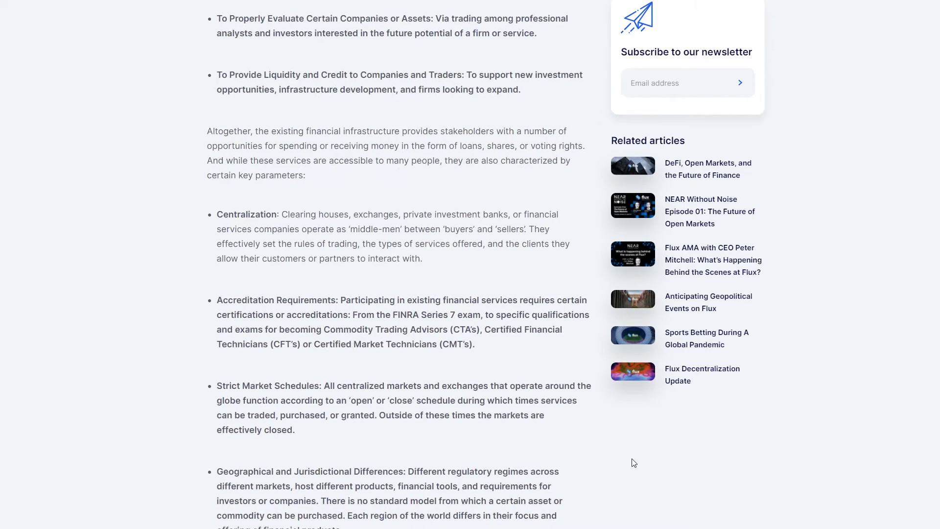
{"action": "scroll", "scroll_direction": "down", "scroll_amount": 3}
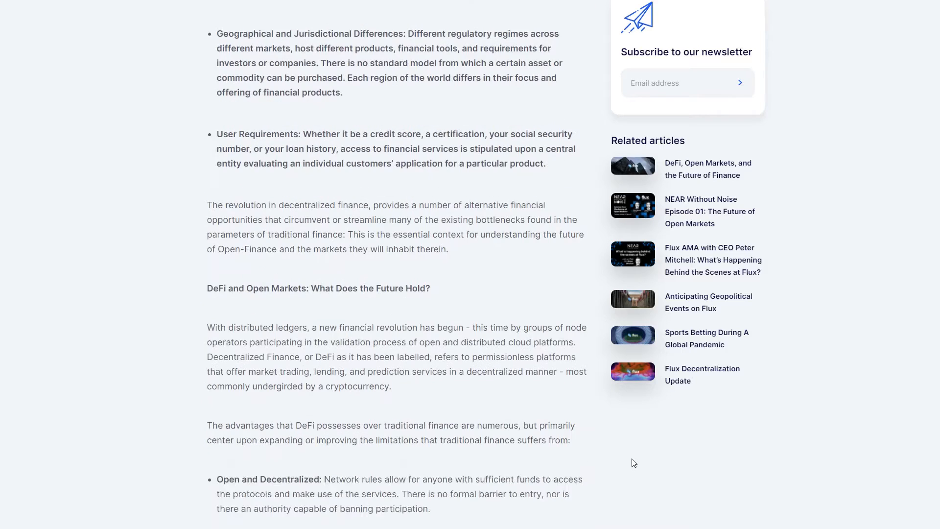
{"action": "mouse_move", "coordinate": [344, 311]}
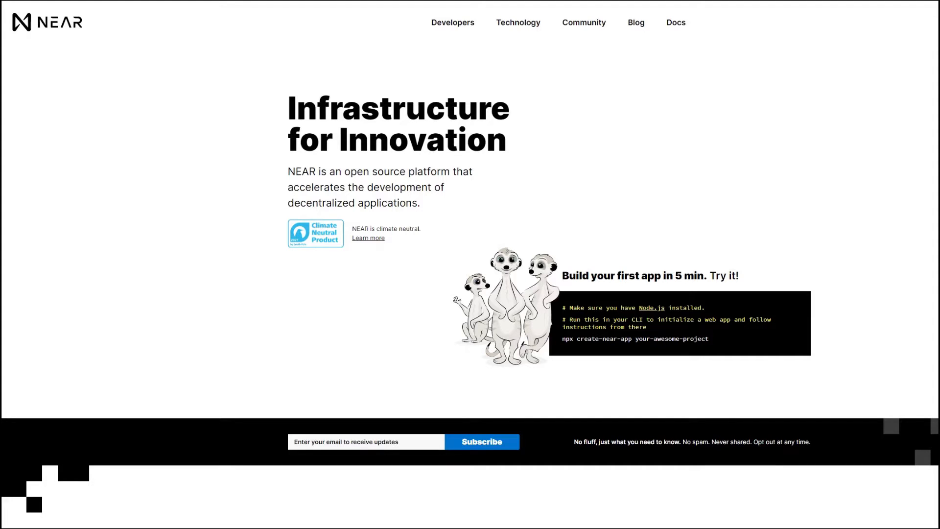
- Read down near.org to 'Who is building on NEAR?' and the ecosystem stats, then go to Flux's site
{"action": "scroll", "scroll_direction": "down", "scroll_amount": 3}
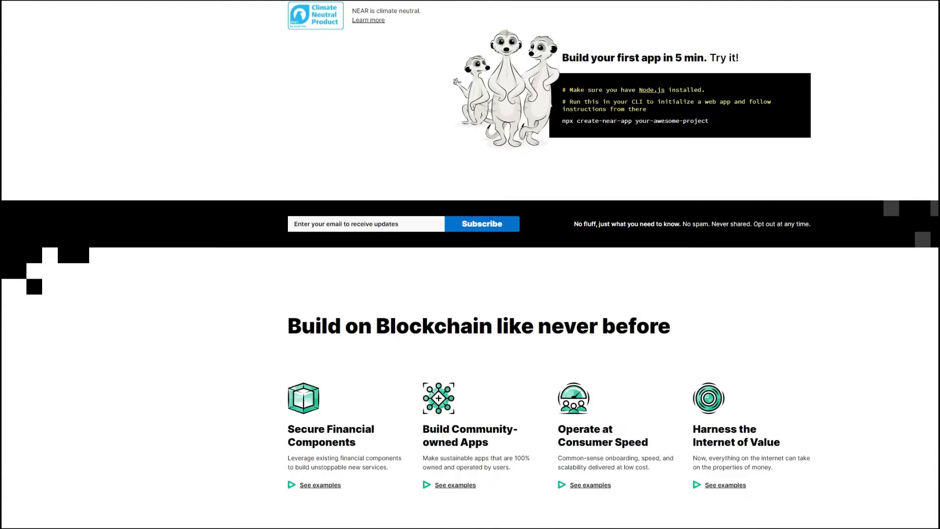
{"action": "scroll", "scroll_direction": "down", "scroll_amount": 3}
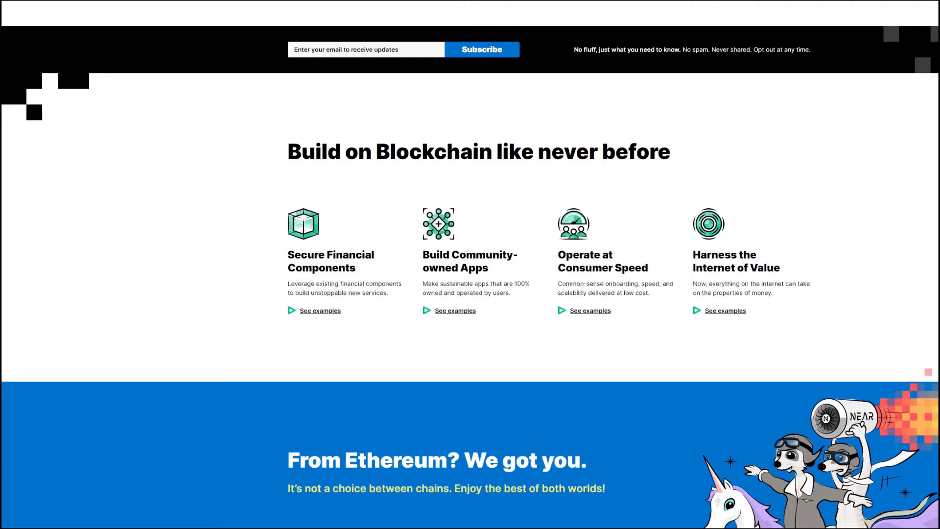
{"action": "scroll", "scroll_direction": "down", "scroll_amount": 3}
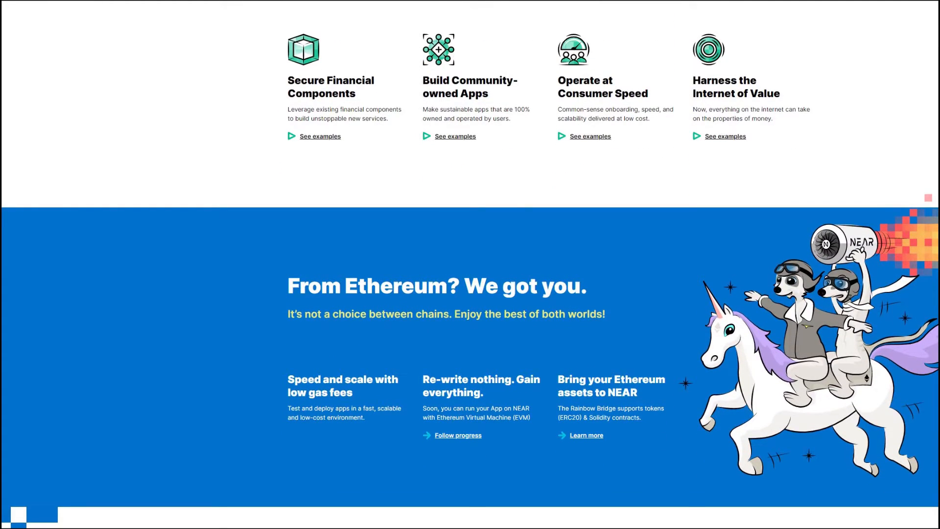
{"action": "scroll", "scroll_direction": "down", "scroll_amount": 3}
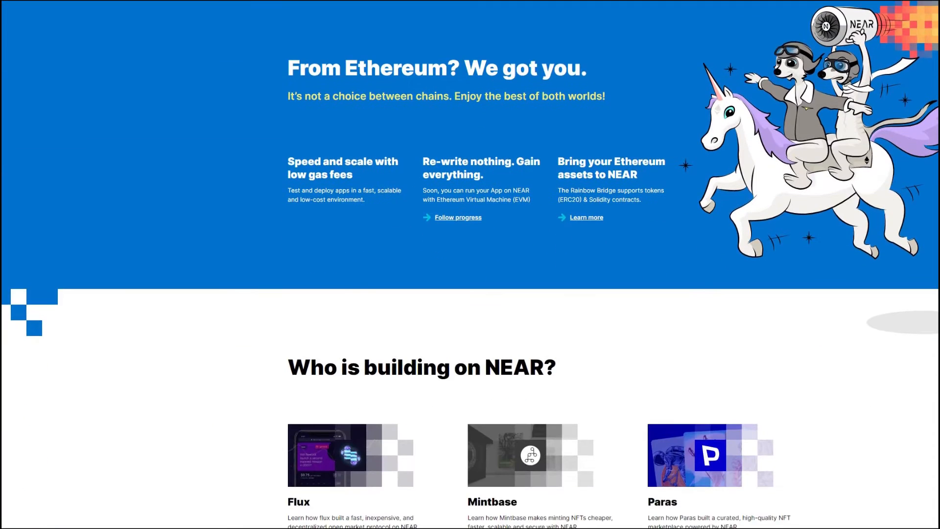
{"action": "scroll", "scroll_direction": "down", "scroll_amount": 3}
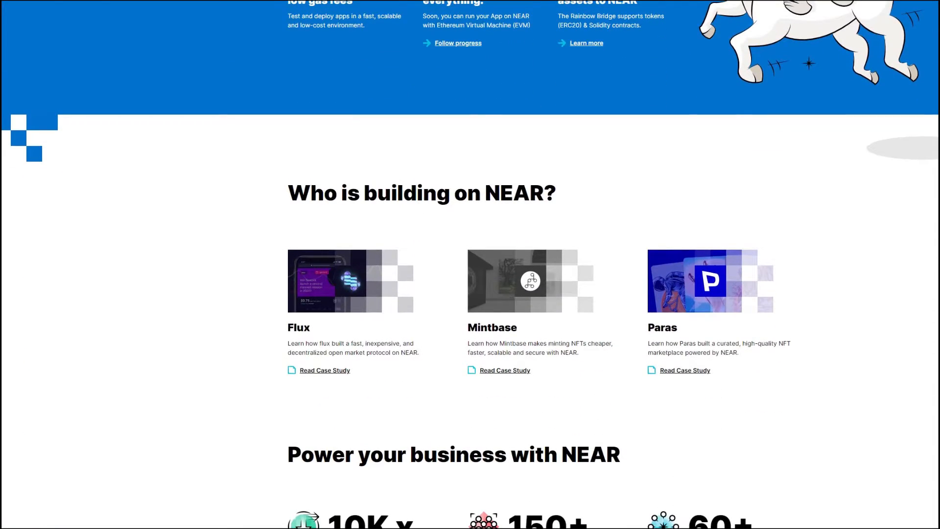
{"action": "scroll", "scroll_direction": "down", "scroll_amount": 3}
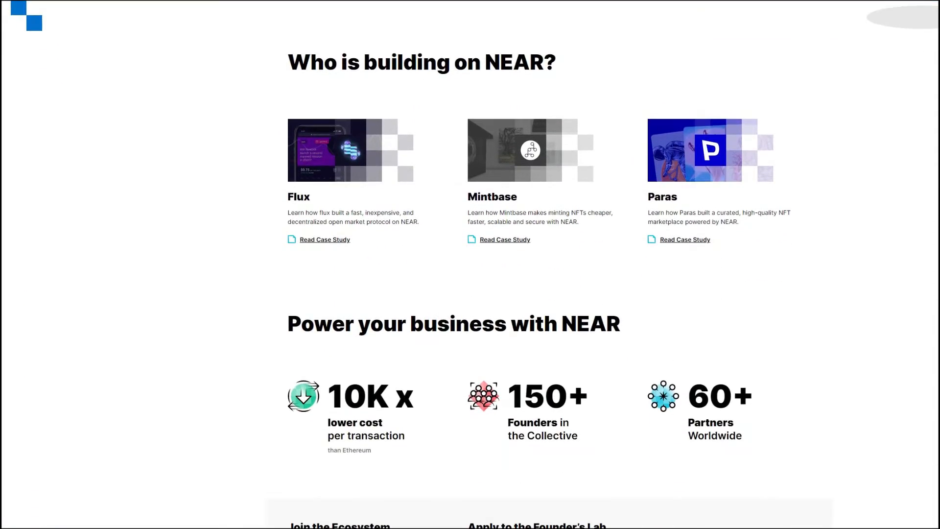
{"action": "scroll", "scroll_direction": "down", "scroll_amount": 3}
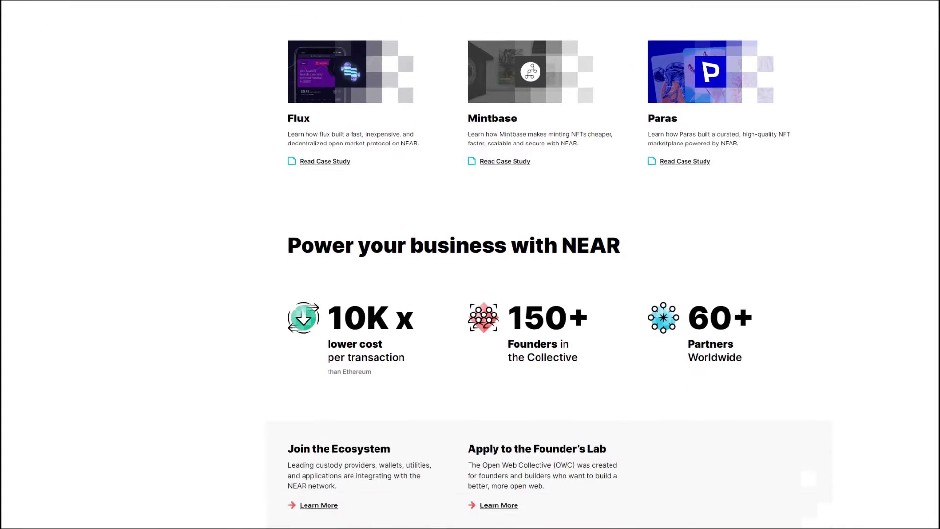
{"action": "left_click", "coordinate": [324, 161]}
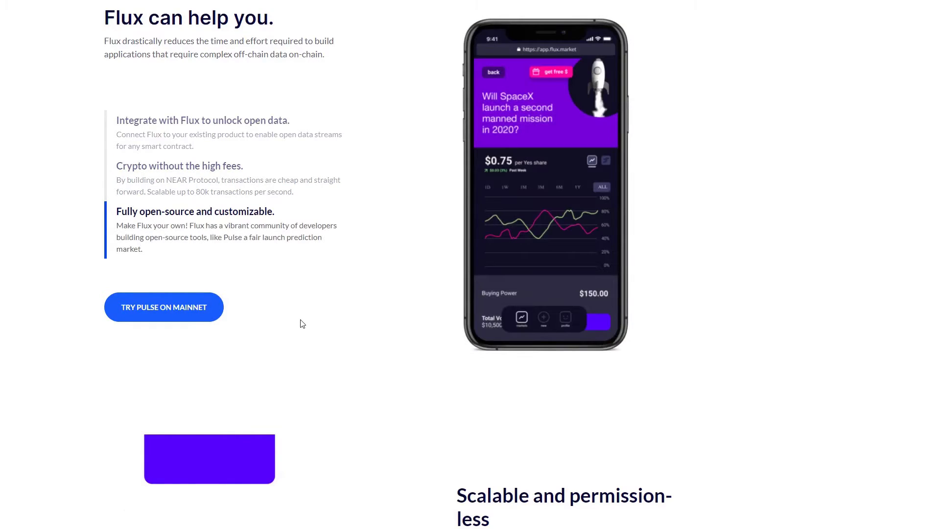
- Read the Flux homepage past 'Scalable and permission-less' until 'Open-source tools' is visible
{"action": "scroll", "scroll_direction": "down", "scroll_amount": 3}
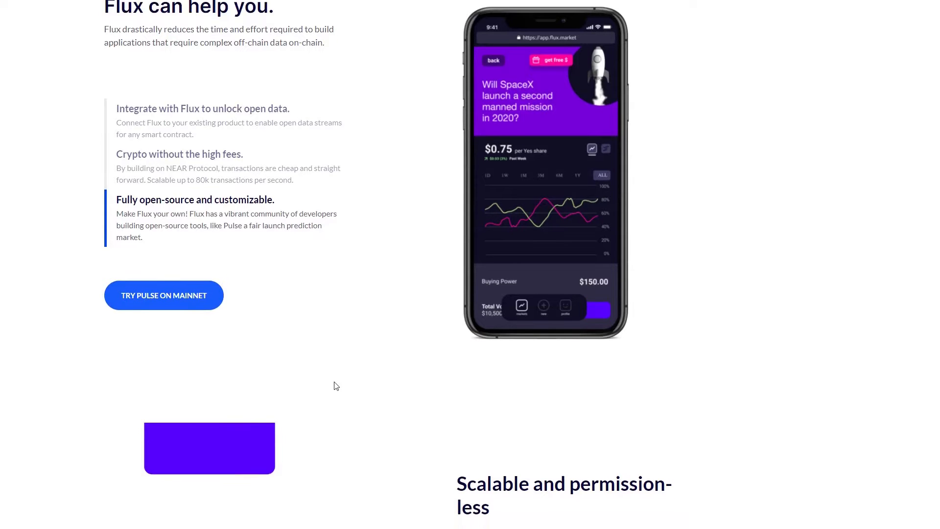
{"action": "scroll", "scroll_direction": "down", "scroll_amount": 3}
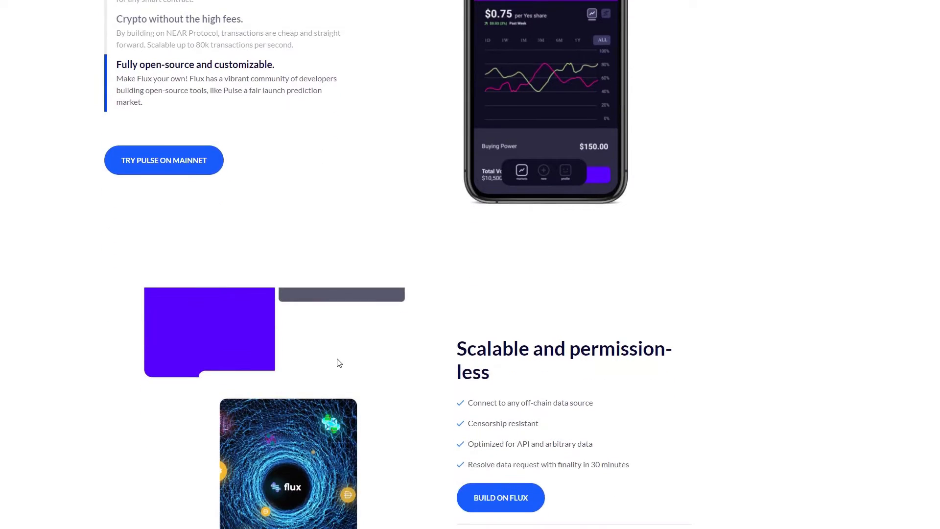
{"action": "scroll", "scroll_direction": "down", "scroll_amount": 3}
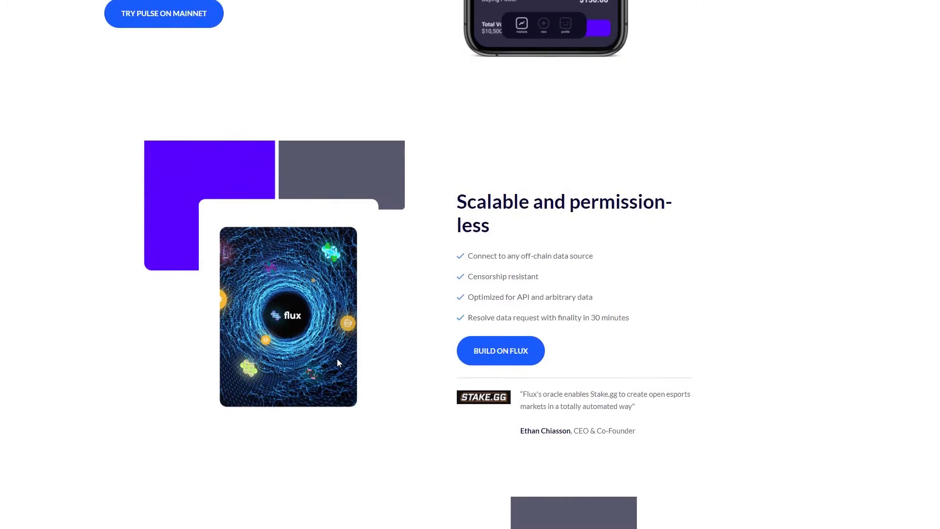
{"action": "mouse_move", "coordinate": [450, 217]}
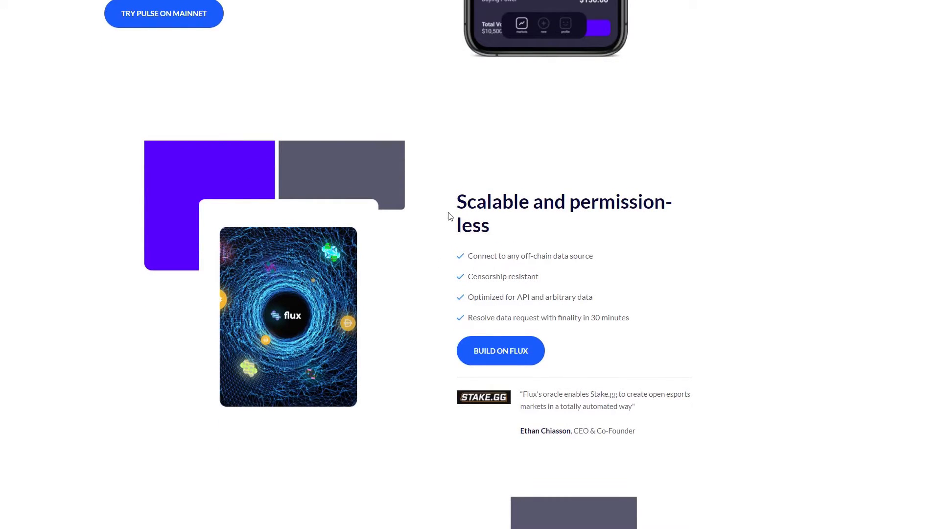
{"action": "double_click", "coordinate": [493, 201]}
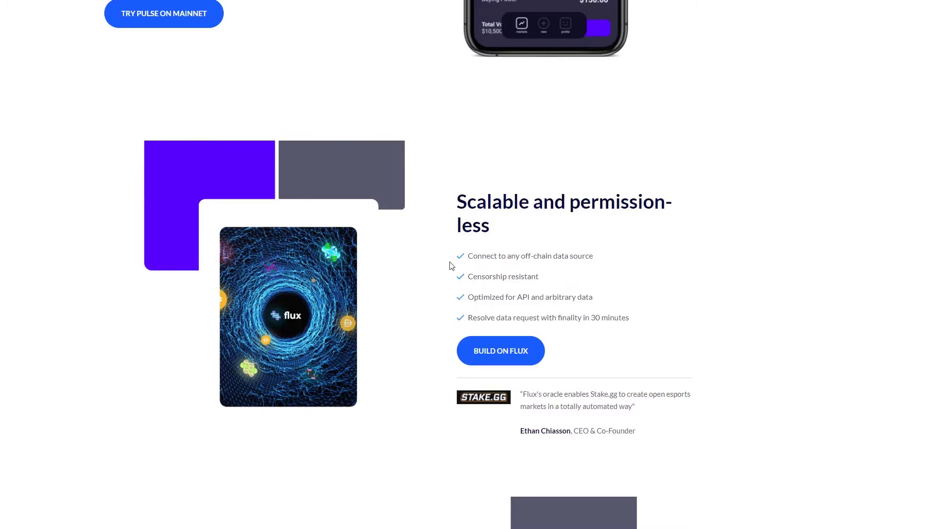
{"action": "scroll", "scroll_direction": "down", "scroll_amount": 3}
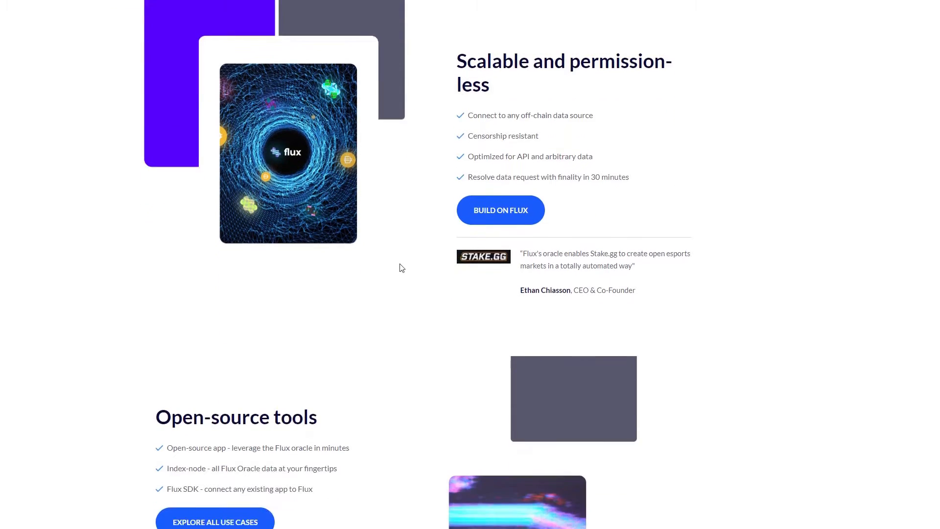
{"action": "scroll", "scroll_direction": "down", "scroll_amount": 3}
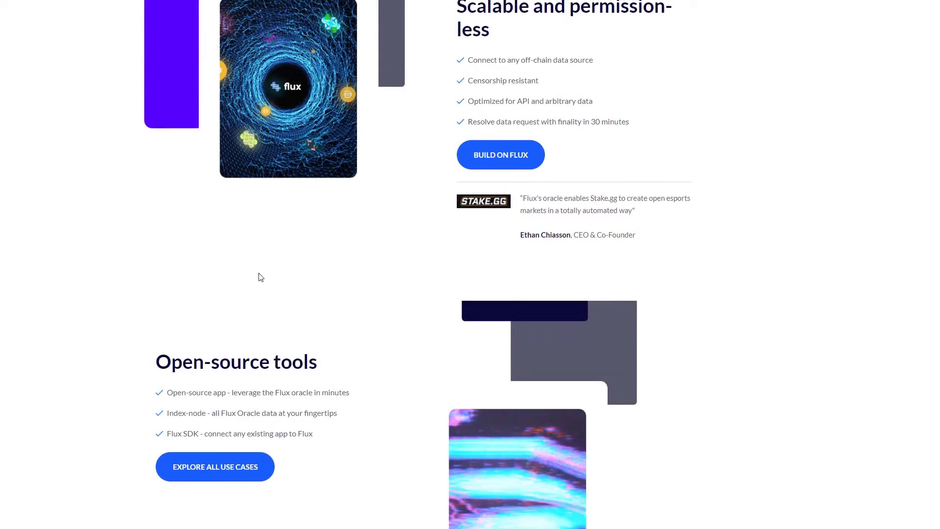
{"action": "mouse_move", "coordinate": [132, 384]}
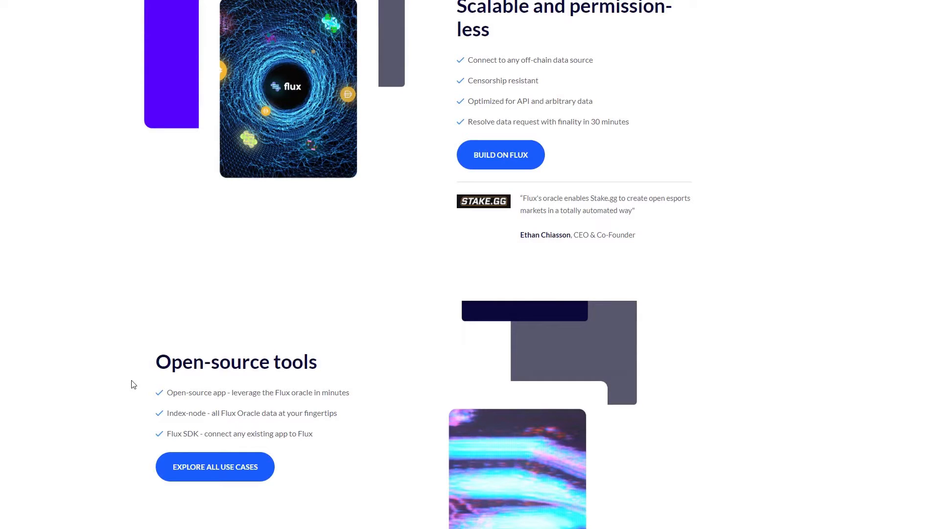
{"action": "mouse_move", "coordinate": [144, 363]}
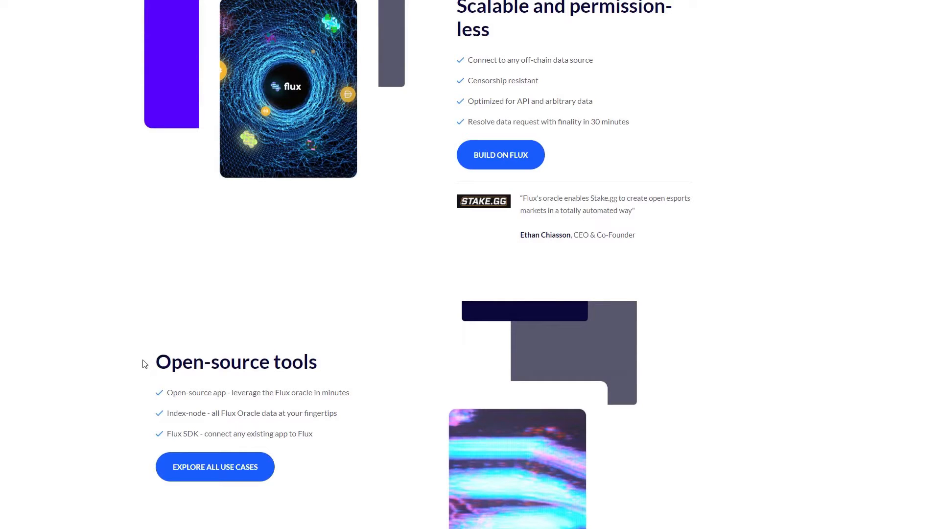
{"action": "mouse_move", "coordinate": [119, 354]}
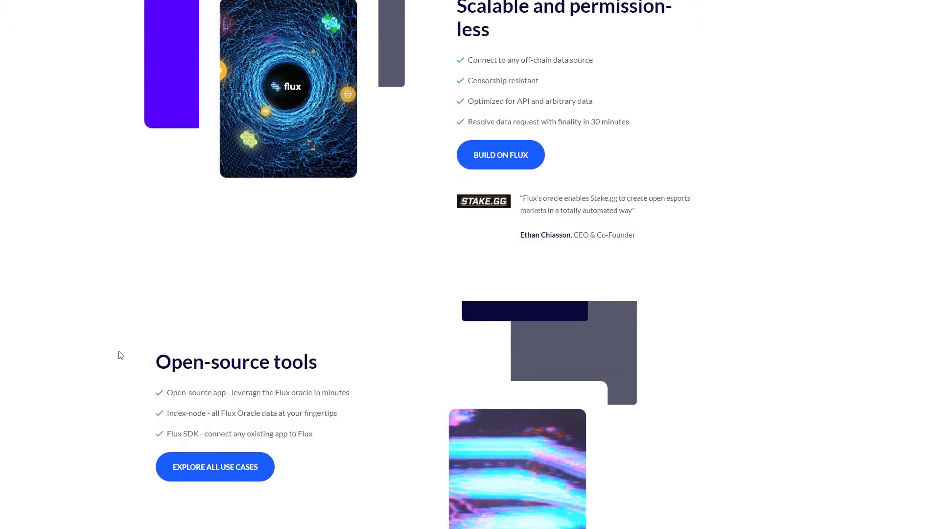
{"action": "mouse_move", "coordinate": [247, 434]}
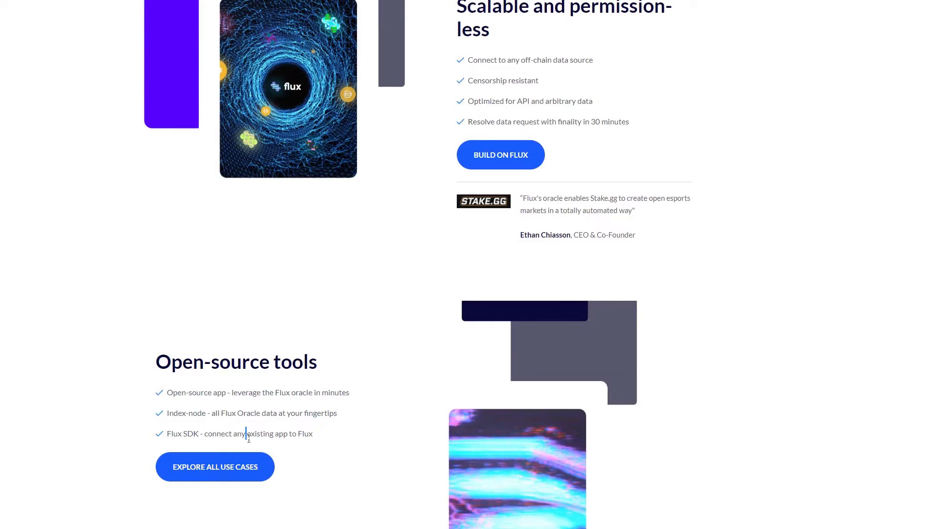
{"action": "mouse_move", "coordinate": [390, 431]}
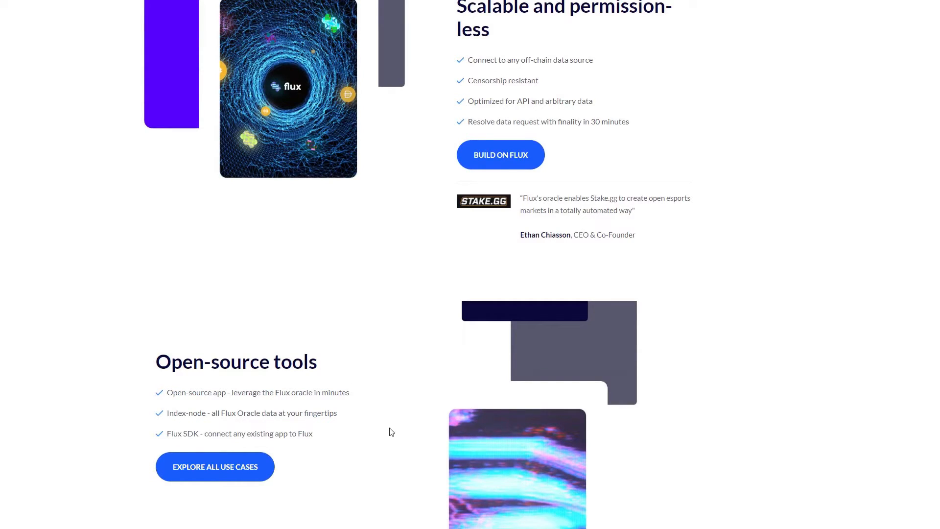
{"action": "mouse_move", "coordinate": [375, 453]}
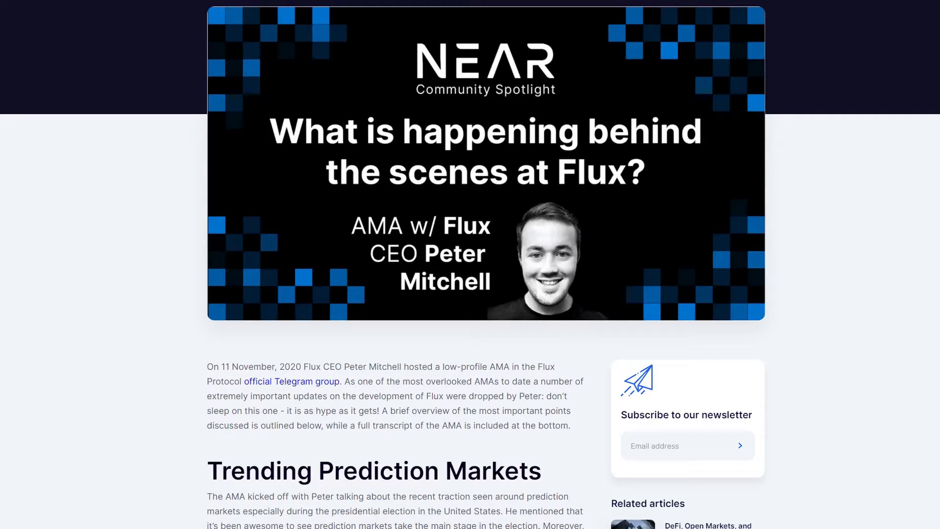
- Read the Flux AMA recap with CEO Peter Mitchell through 'Trending Prediction Markets' to 'Real Money'
{"action": "scroll", "scroll_direction": "down", "scroll_amount": 3}
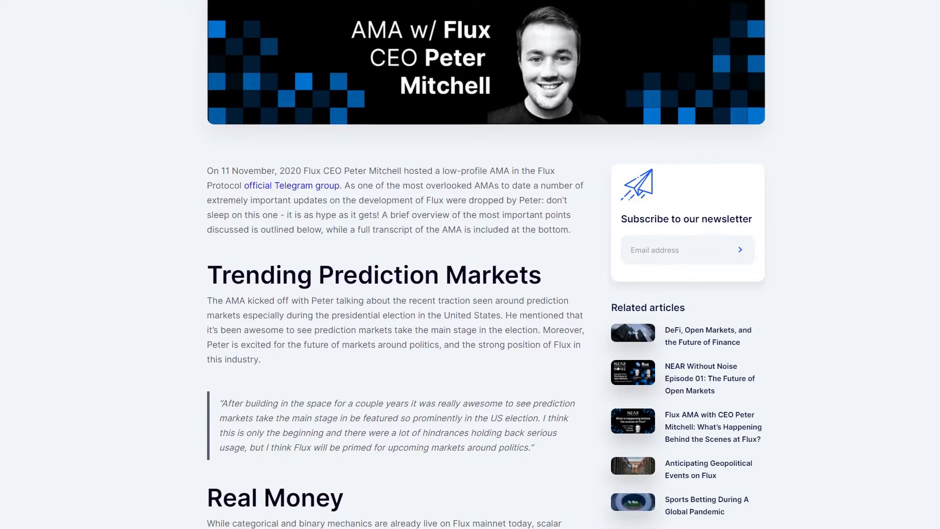
{"action": "scroll", "scroll_direction": "down", "scroll_amount": 3}
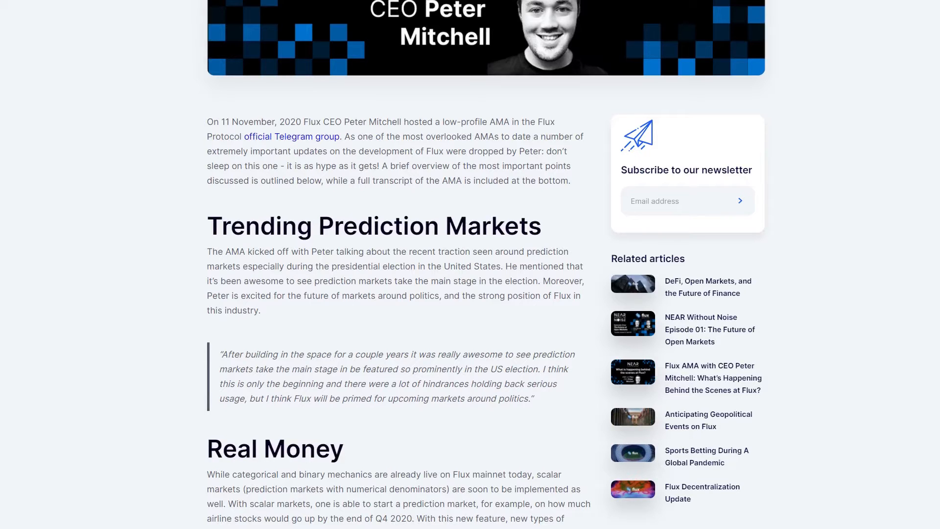
{"action": "scroll", "scroll_direction": "down", "scroll_amount": 3}
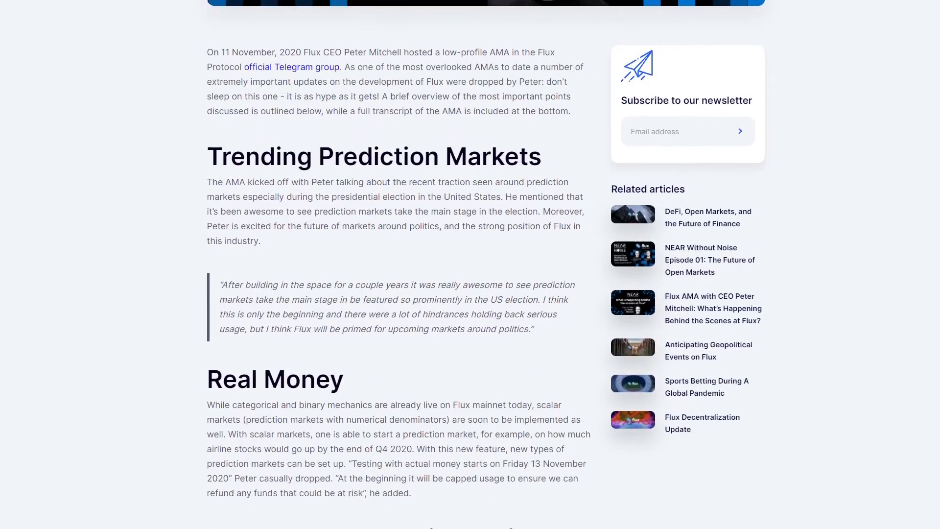
{"action": "scroll", "scroll_direction": "down", "scroll_amount": 3}
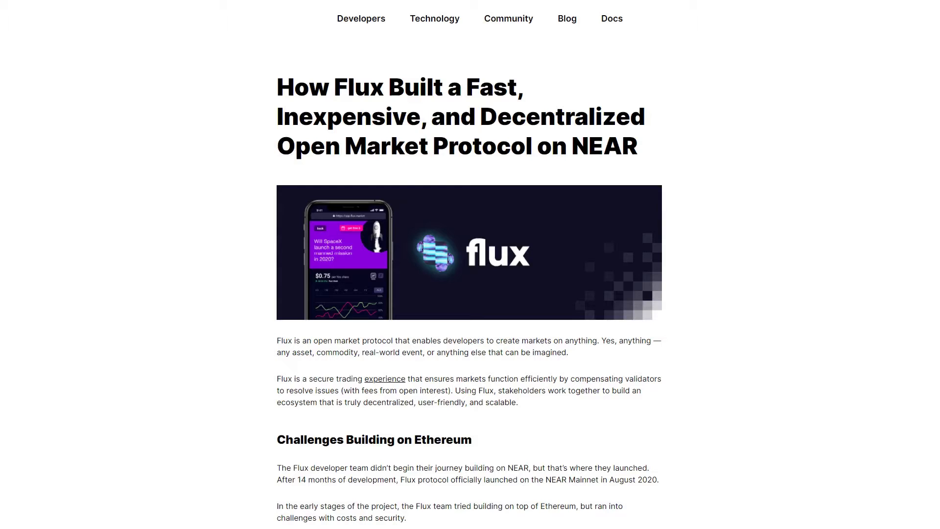
- Read the NEAR Flux case study through 'Challenges Building on Ethereum' and the Augur comparison
{"action": "scroll", "scroll_direction": "down", "scroll_amount": 3}
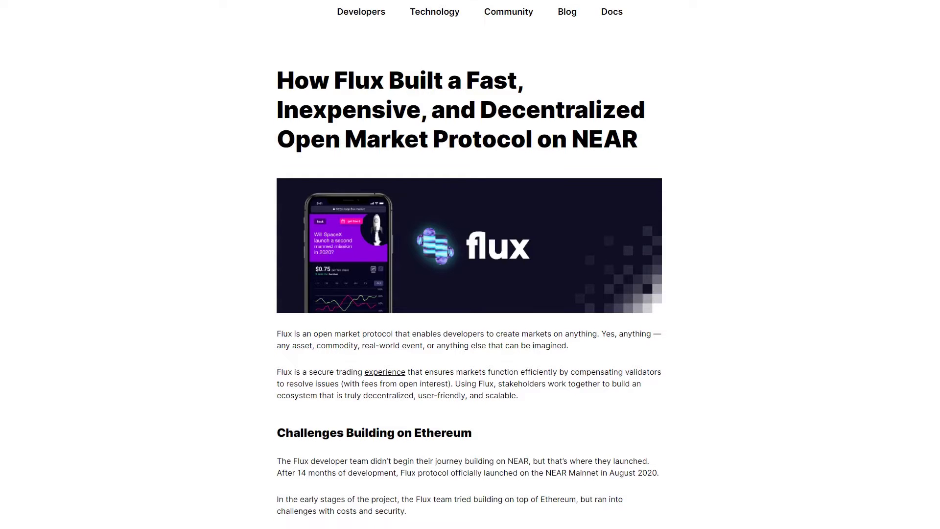
{"action": "scroll", "scroll_direction": "down", "scroll_amount": 3}
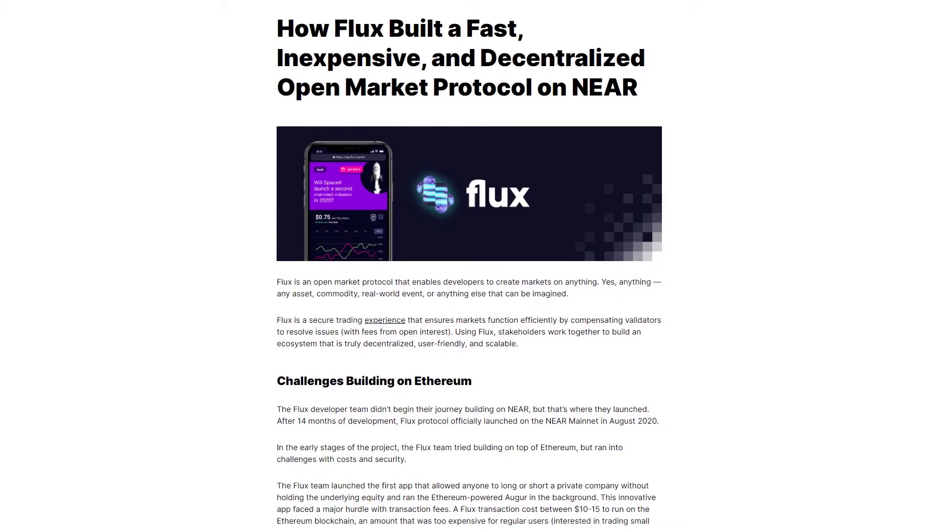
{"action": "scroll", "scroll_direction": "down", "scroll_amount": 3}
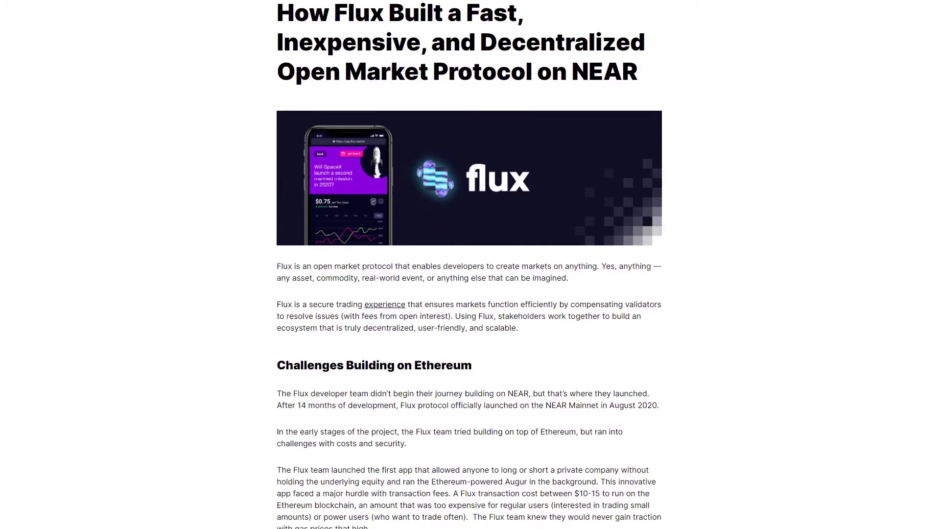
{"action": "scroll", "scroll_direction": "down", "scroll_amount": 3}
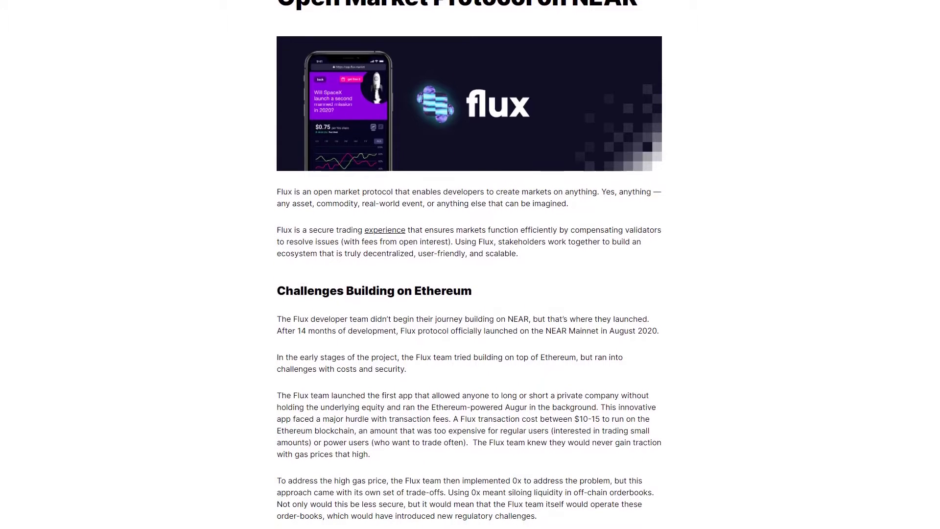
{"action": "scroll", "scroll_direction": "down", "scroll_amount": 3}
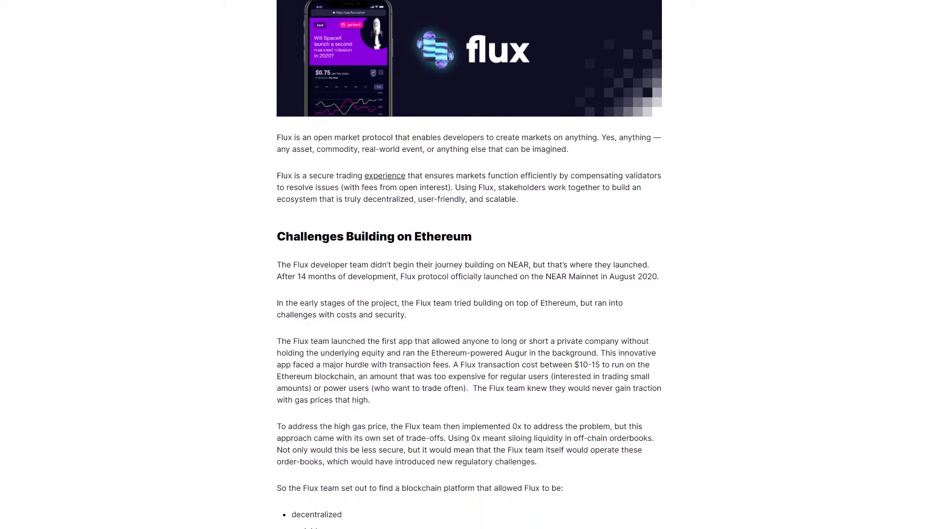
{"action": "scroll", "scroll_direction": "down", "scroll_amount": 3}
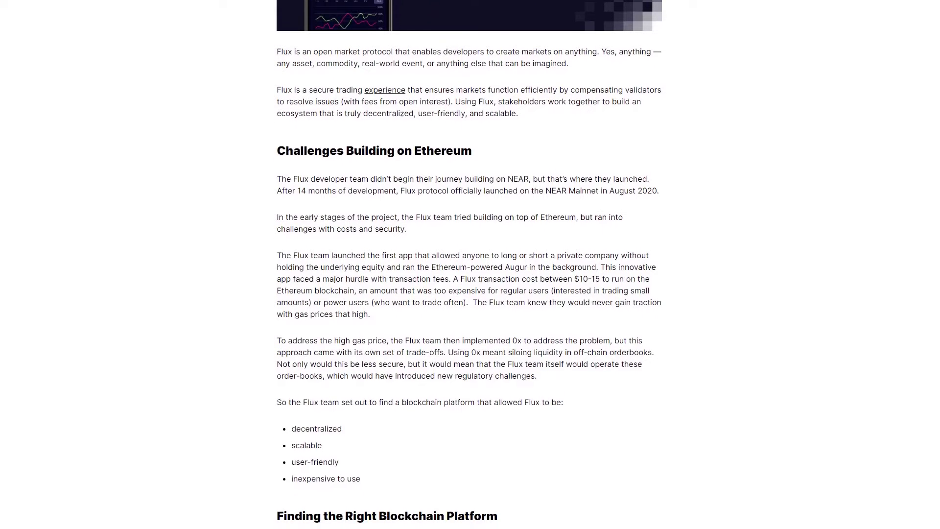
- Continue reading into 'Finding the Right Blockchain Platform' and the quotes
{"action": "scroll", "scroll_direction": "down", "scroll_amount": 3}
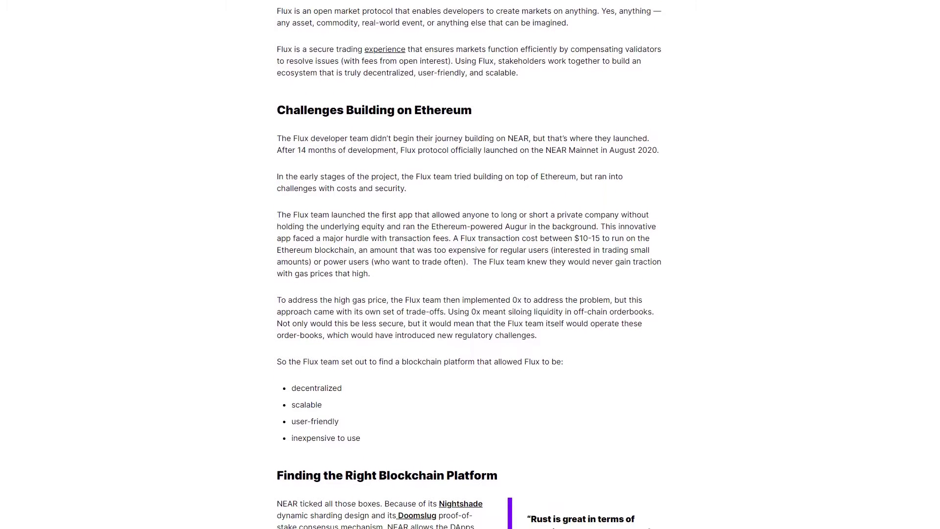
{"action": "scroll", "scroll_direction": "down", "scroll_amount": 3}
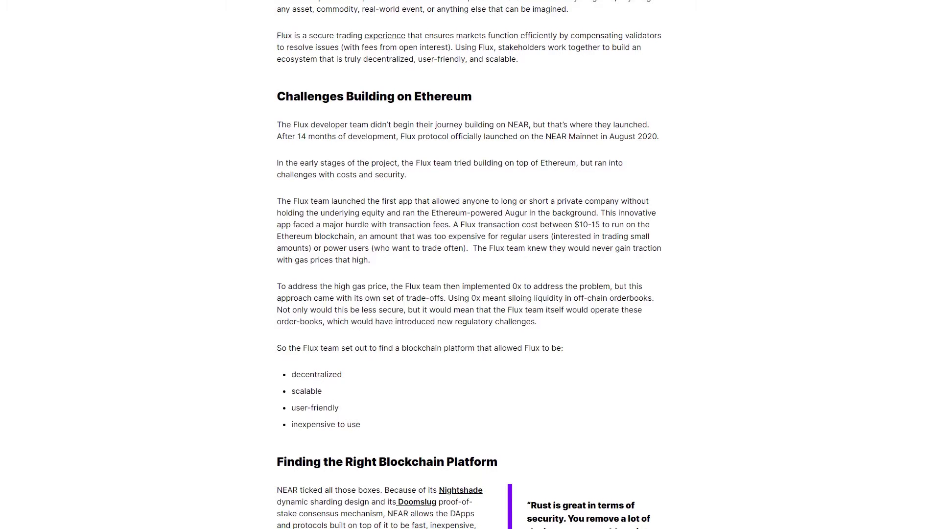
{"action": "scroll", "scroll_direction": "down", "scroll_amount": 3}
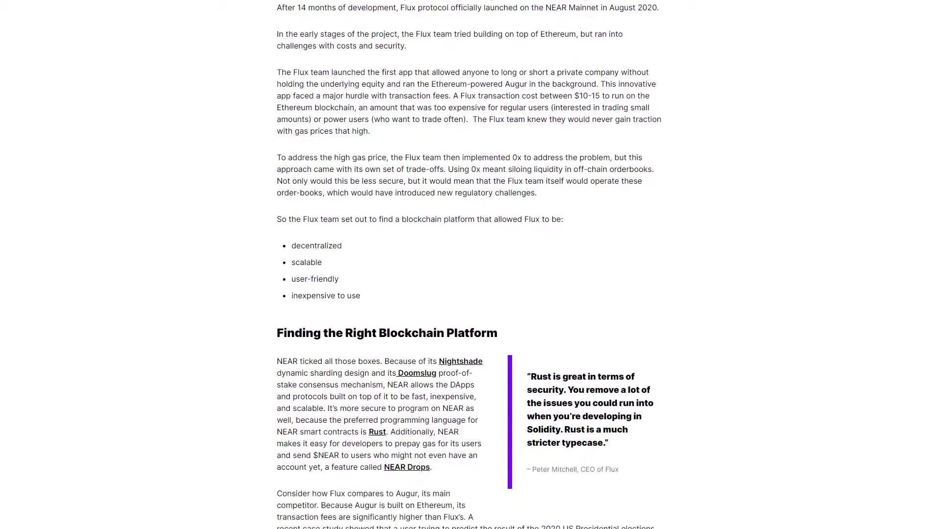
{"action": "scroll", "scroll_direction": "down", "scroll_amount": 3}
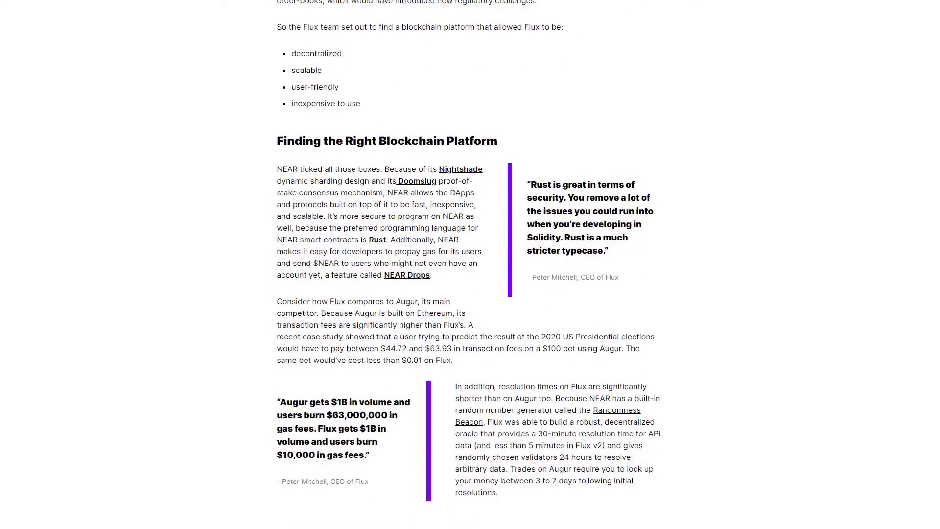
{"action": "scroll", "scroll_direction": "down", "scroll_amount": 3}
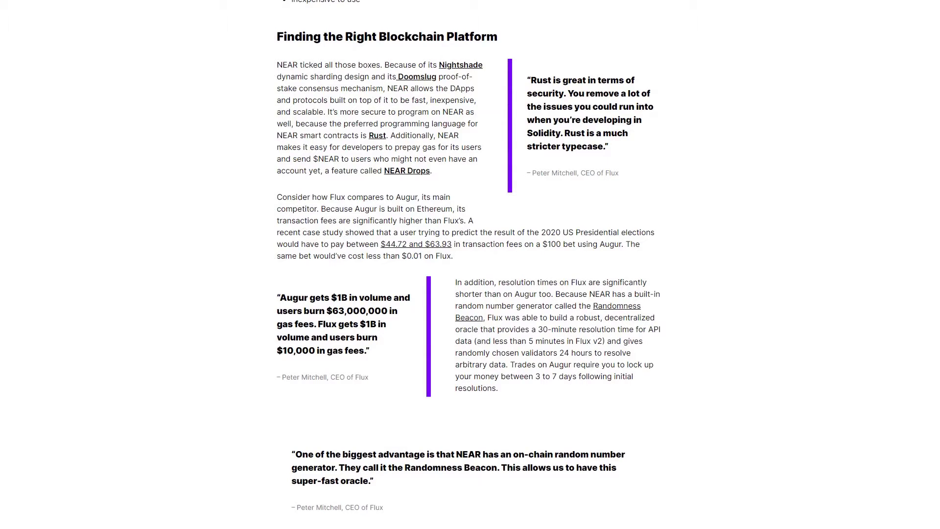
- Read on through the Flux app phone mockups in the NEAR case study
{"action": "scroll", "scroll_direction": "down", "scroll_amount": 3}
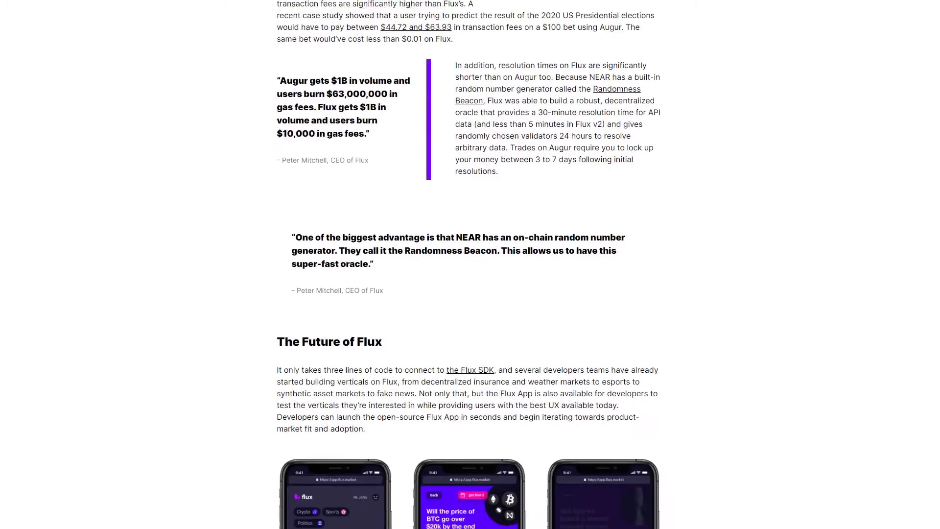
{"action": "scroll", "scroll_direction": "down", "scroll_amount": 3}
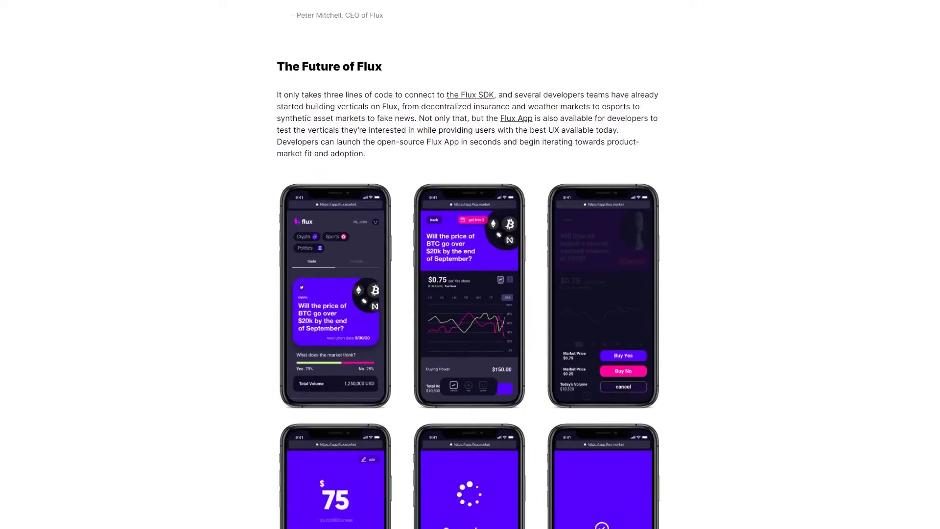
{"action": "scroll", "scroll_direction": "down", "scroll_amount": 3}
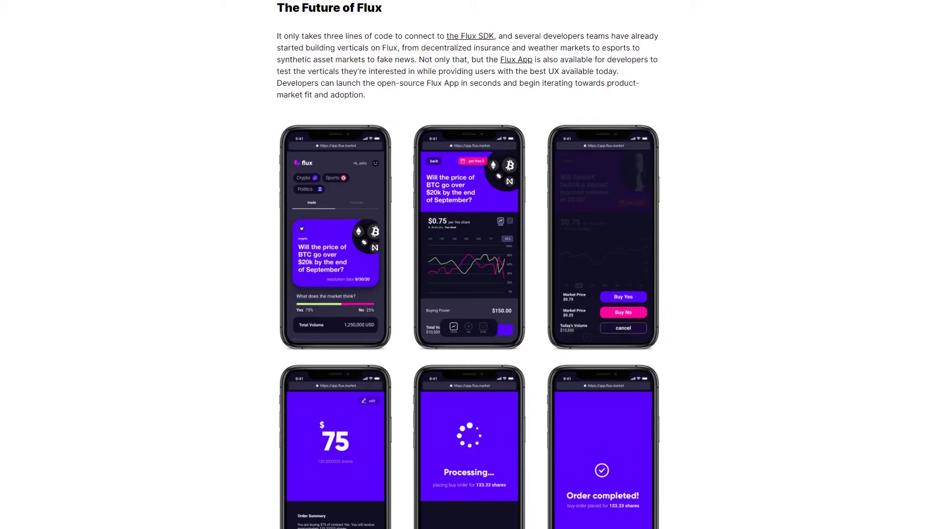
{"action": "scroll", "scroll_direction": "down", "scroll_amount": 3}
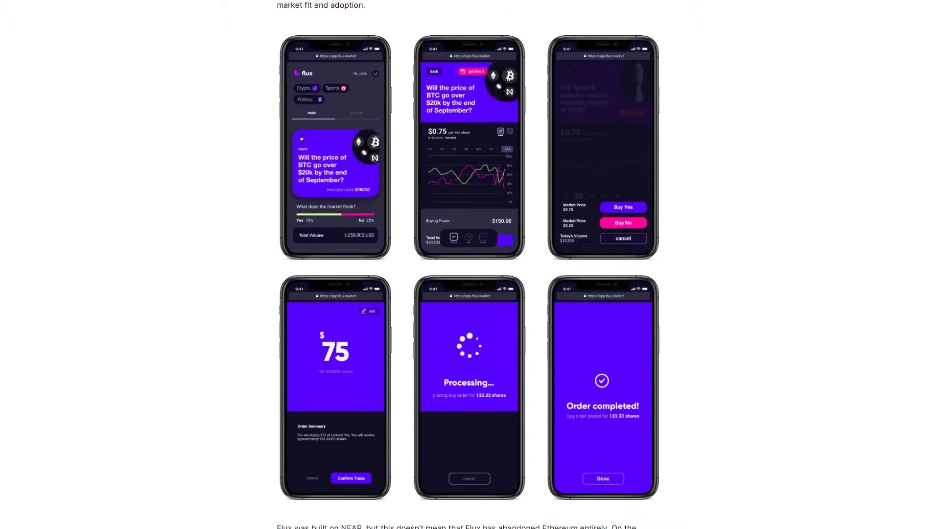
{"action": "scroll", "scroll_direction": "down", "scroll_amount": 3}
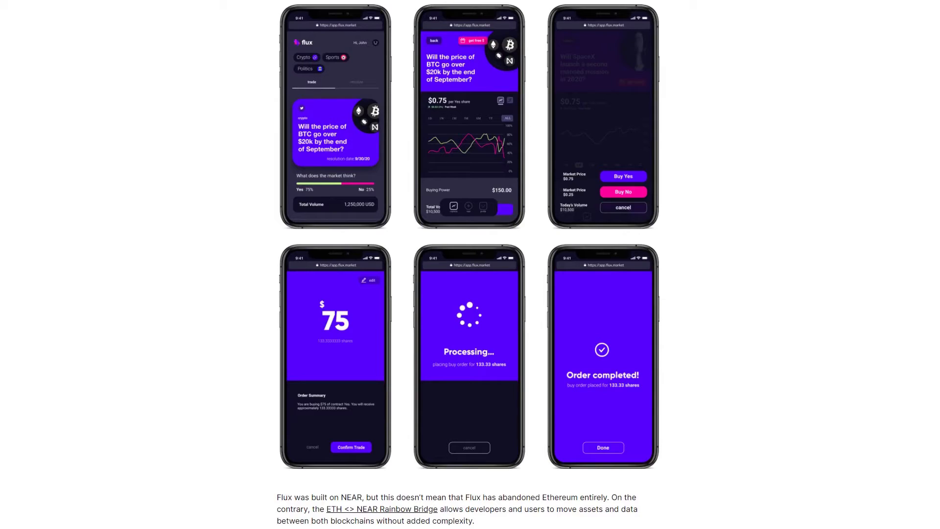
{"action": "scroll", "scroll_direction": "up", "scroll_amount": 3}
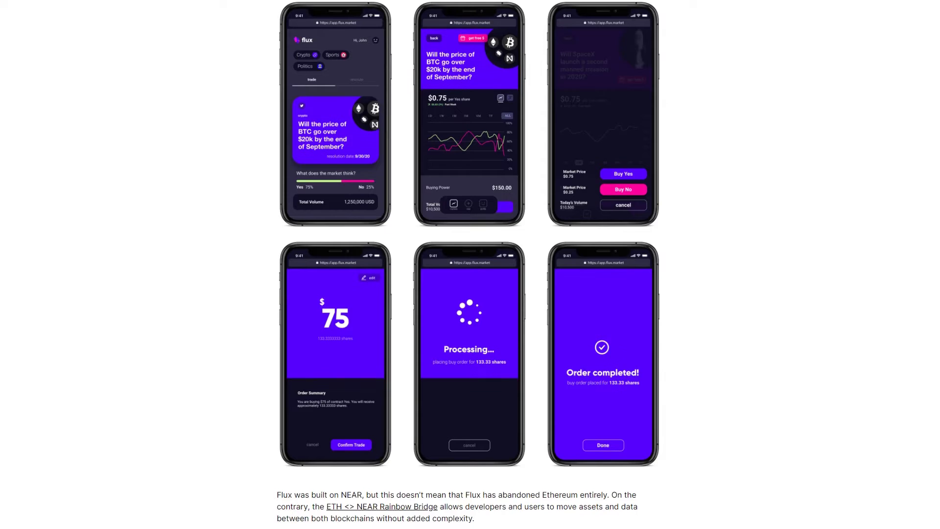
- Continue down the case study until the 'About NEAR' heading is showing
{"action": "scroll", "scroll_direction": "down", "scroll_amount": 3}
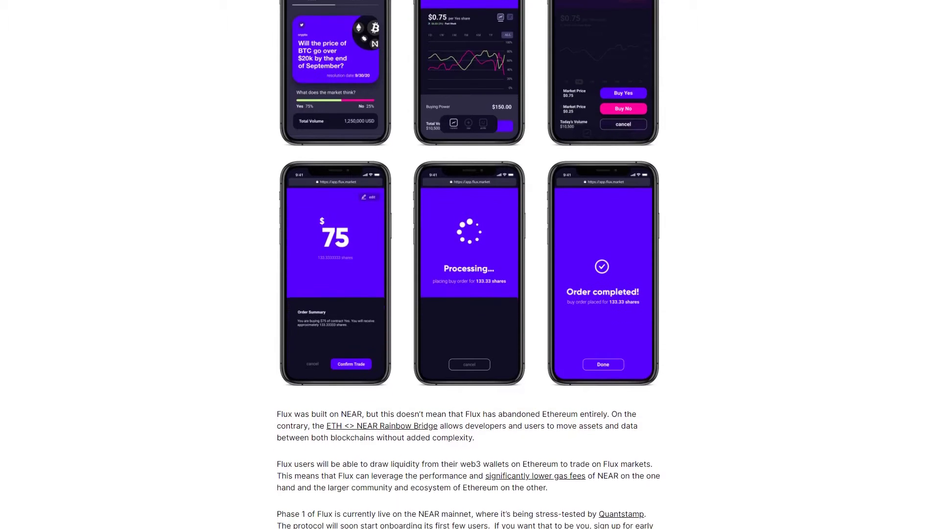
{"action": "scroll", "scroll_direction": "down", "scroll_amount": 3}
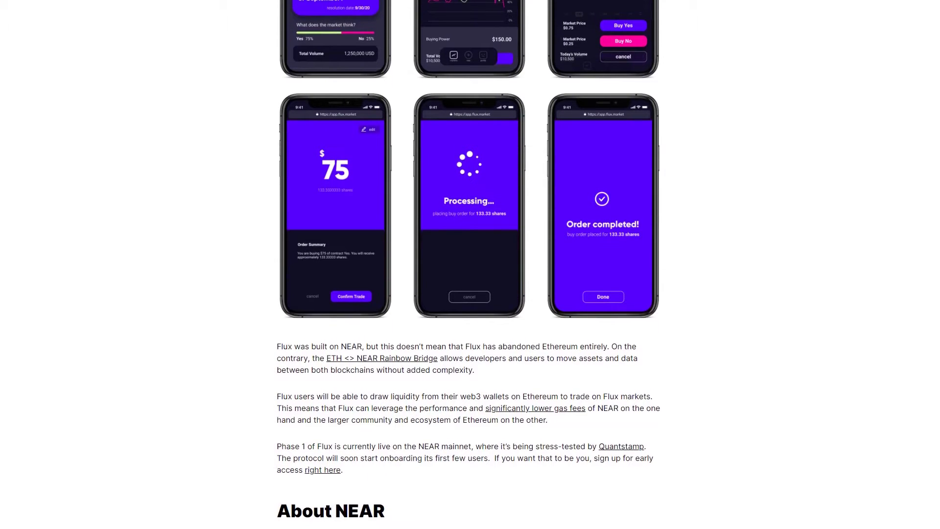
{"action": "scroll", "scroll_direction": "down", "scroll_amount": 3}
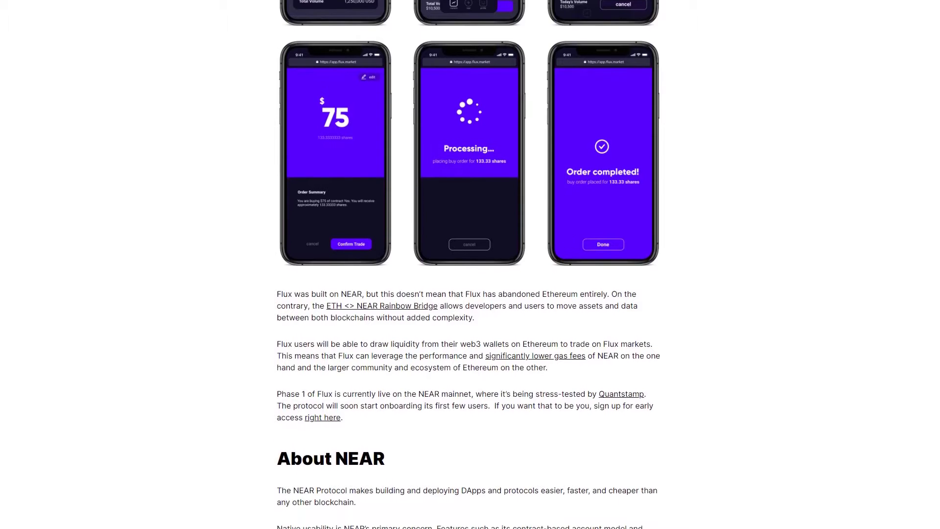
{"action": "scroll", "scroll_direction": "down", "scroll_amount": 3}
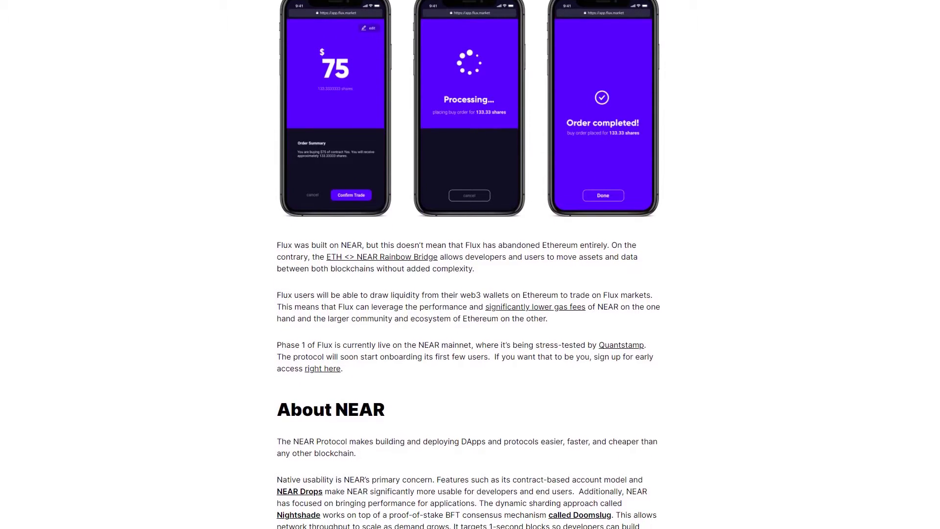
{"action": "scroll", "scroll_direction": "down", "scroll_amount": 3}
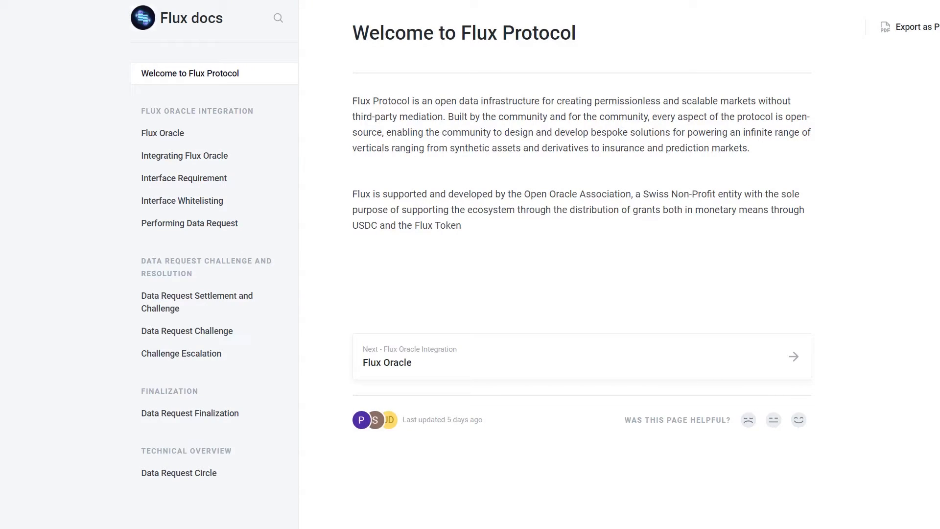
{"action": "mouse_move", "coordinate": [494, 344]}
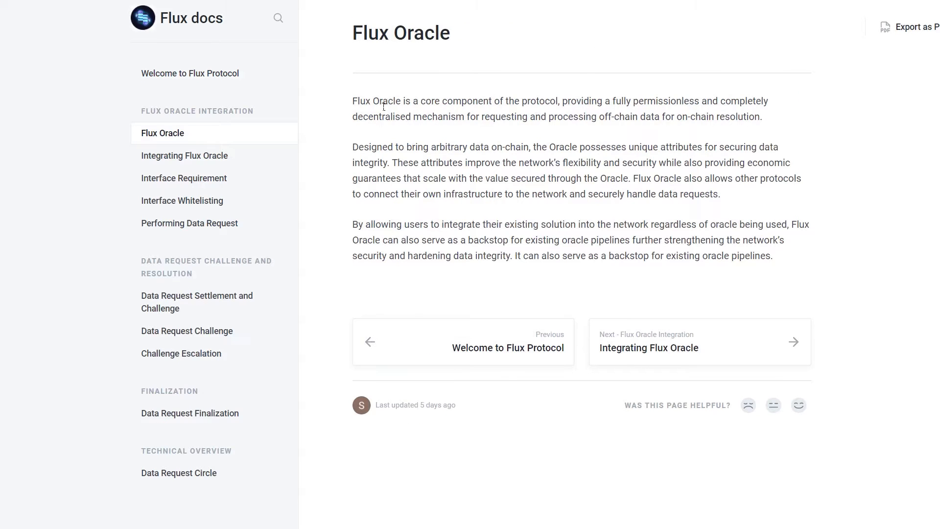
{"action": "mouse_move", "coordinate": [726, 350]}
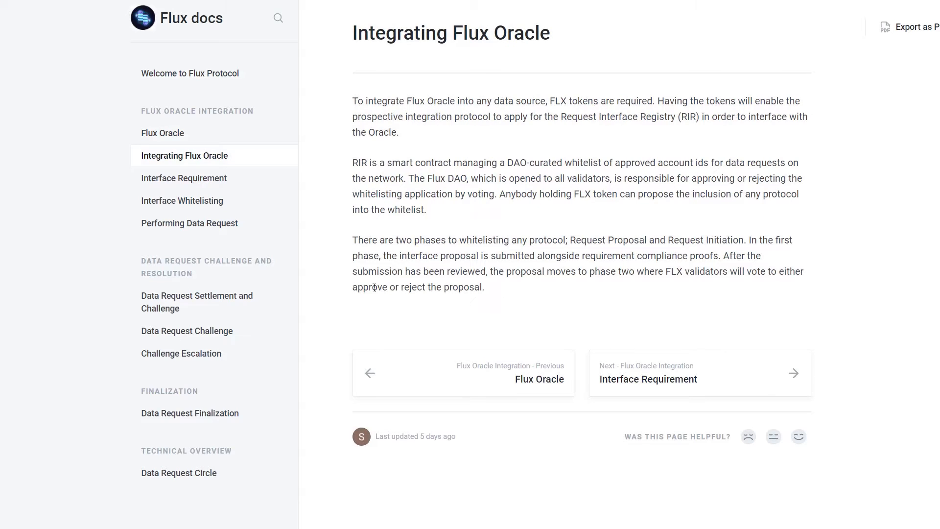
{"action": "mouse_move", "coordinate": [658, 292]}
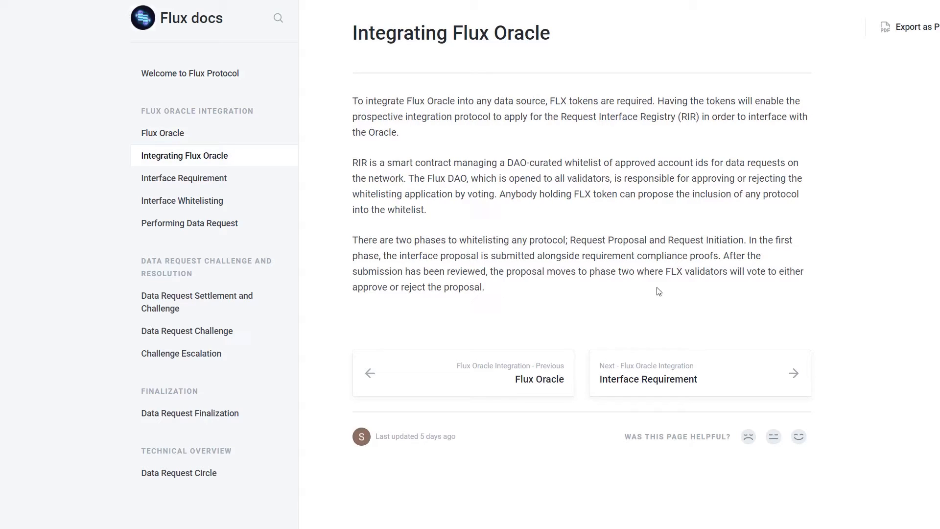
{"action": "mouse_move", "coordinate": [593, 330]}
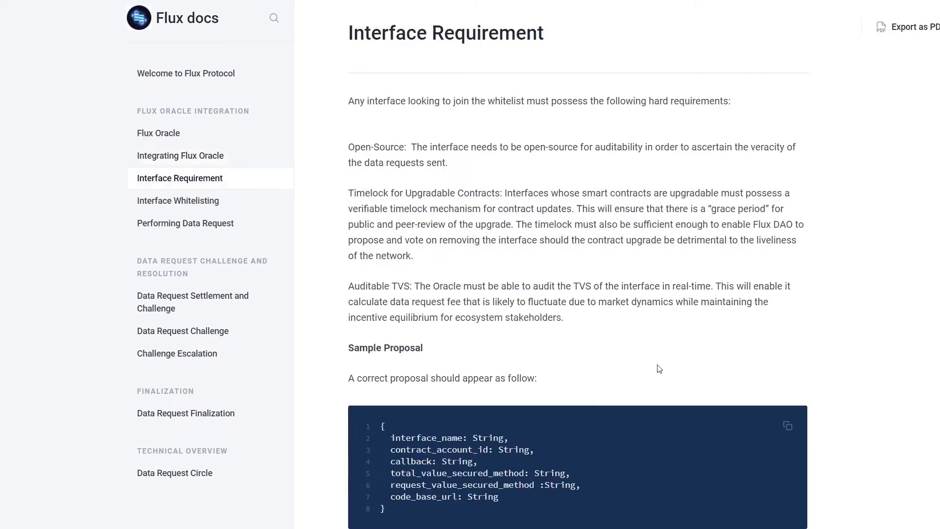
{"action": "mouse_move", "coordinate": [555, 294]}
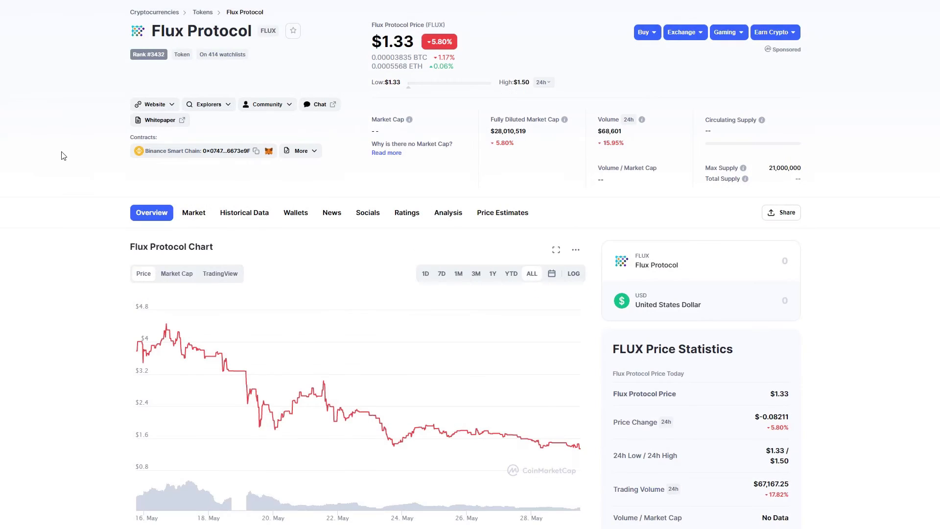
{"action": "mouse_move", "coordinate": [199, 169]}
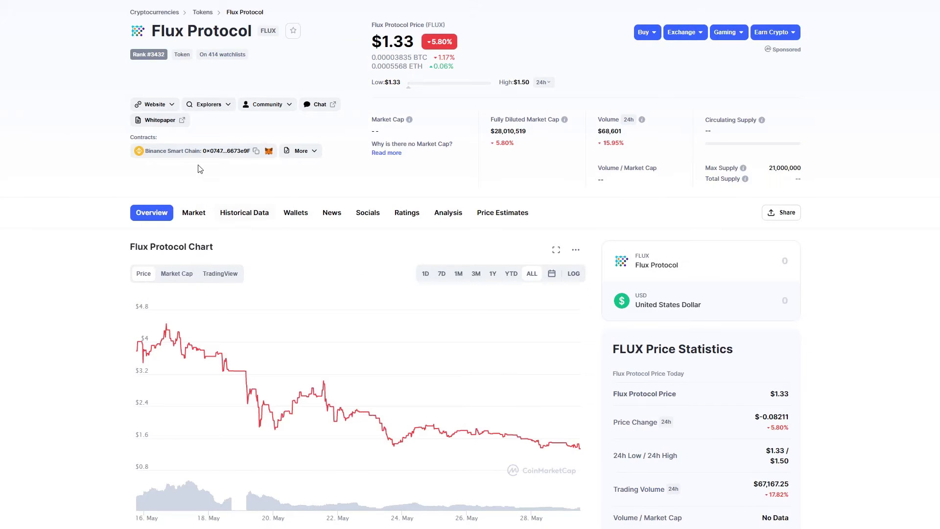
{"action": "mouse_move", "coordinate": [361, 46]}
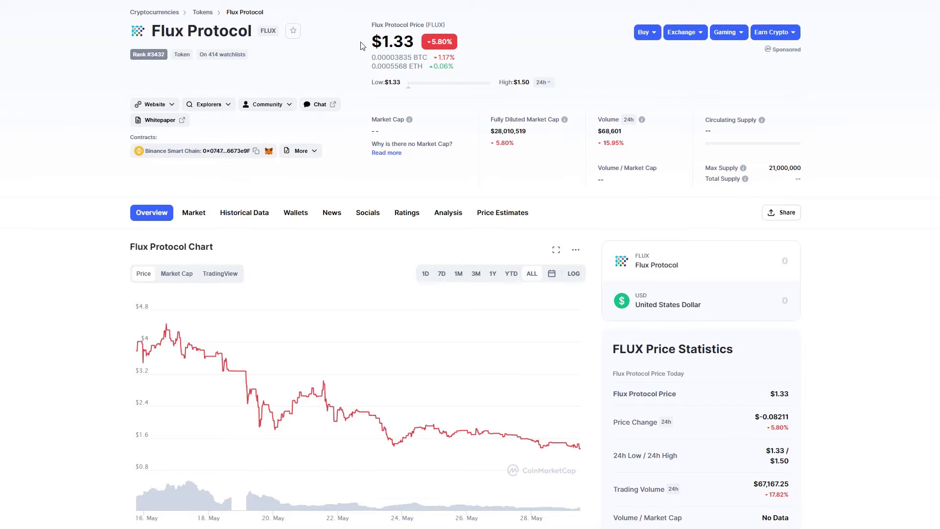
{"action": "mouse_move", "coordinate": [445, 196]}
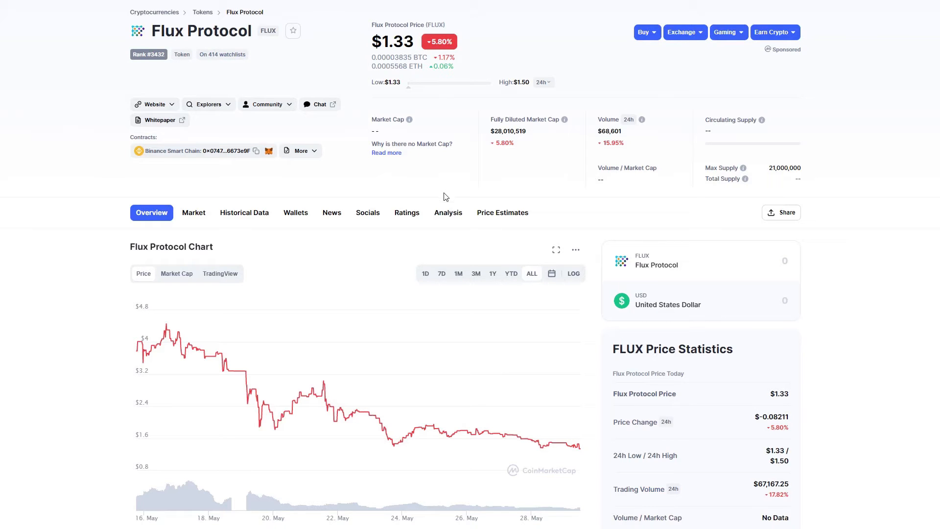
- Read CoinMarketCap's Flux Protocol page past the chart and price statistics to the markets table with MDEX USDT/FLUX
{"action": "scroll", "scroll_direction": "down", "scroll_amount": 3}
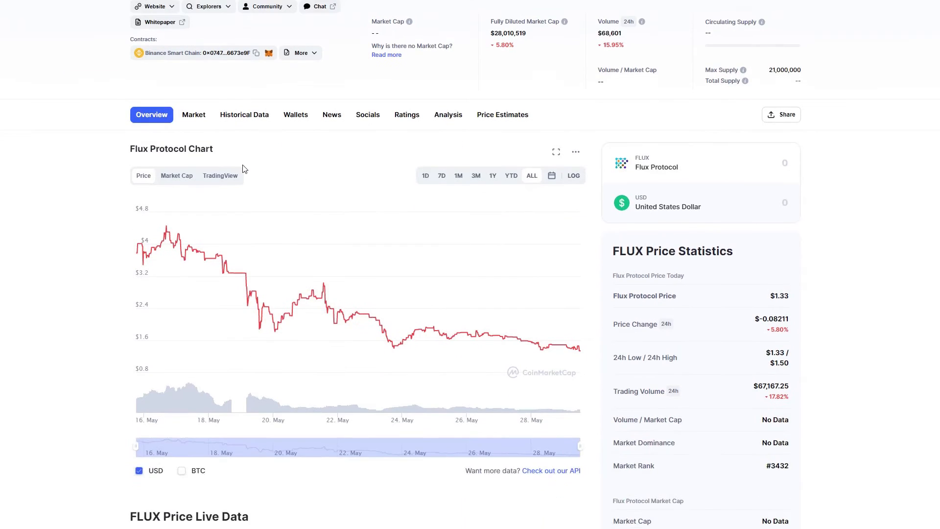
{"action": "scroll", "scroll_direction": "down", "scroll_amount": 3}
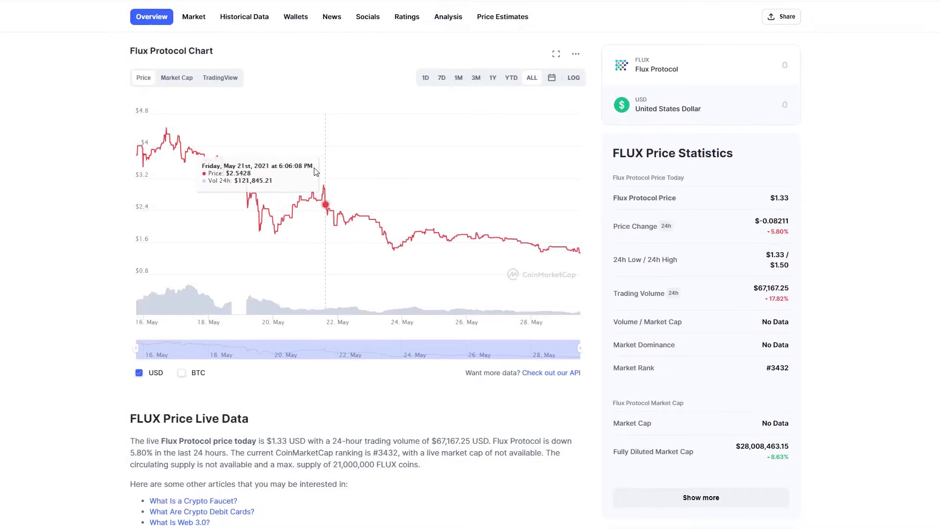
{"action": "scroll", "scroll_direction": "down", "scroll_amount": 3}
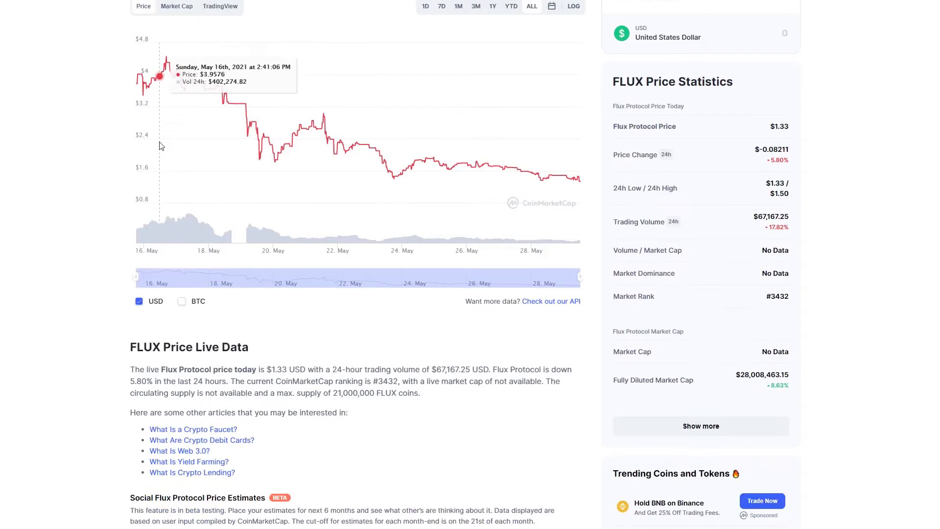
{"action": "scroll", "scroll_direction": "down", "scroll_amount": 3}
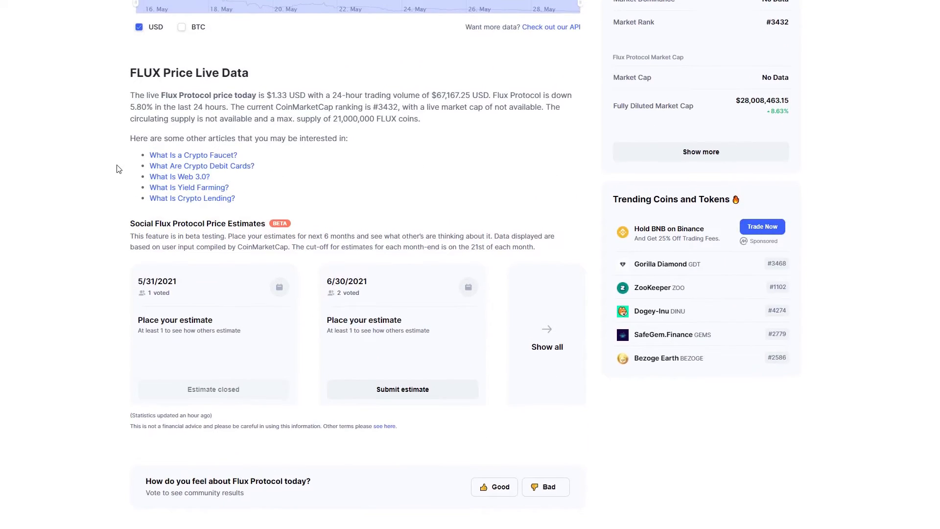
{"action": "scroll", "scroll_direction": "down", "scroll_amount": 3}
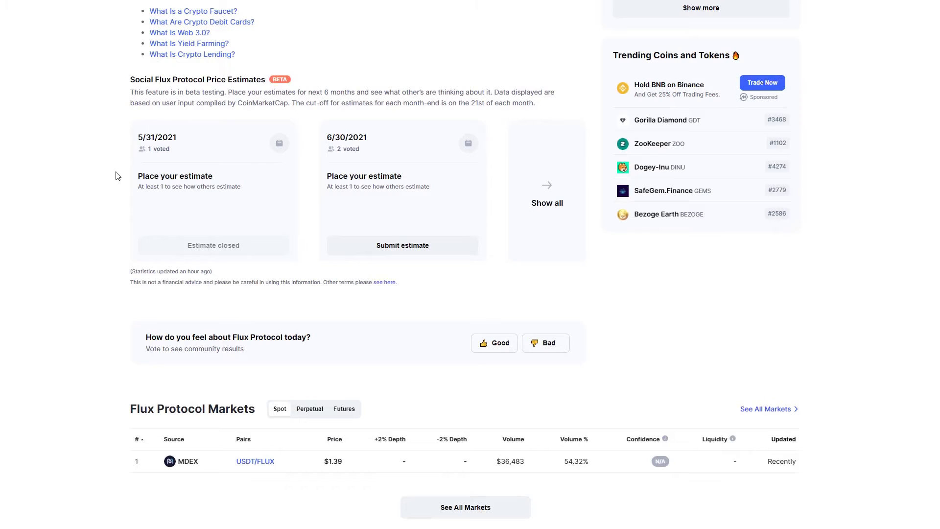
{"action": "mouse_move", "coordinate": [193, 493]}
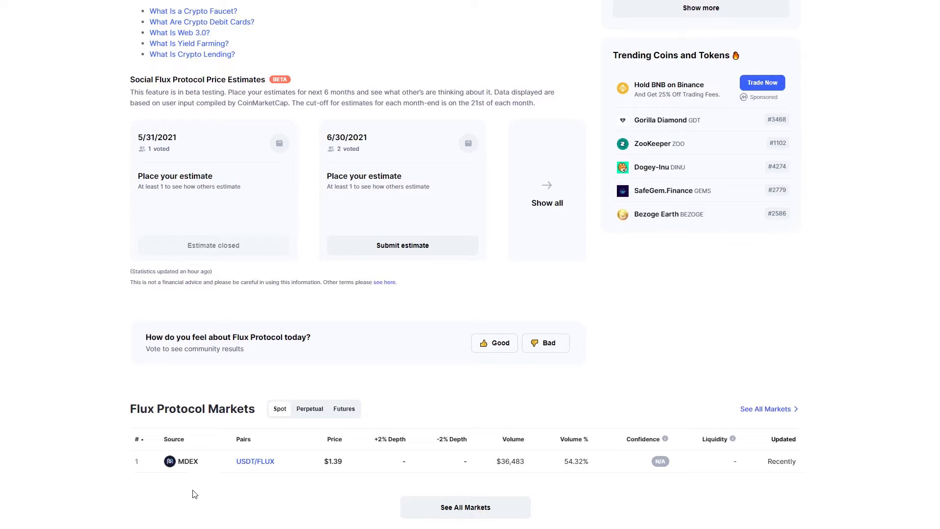
{"action": "mouse_move", "coordinate": [336, 492]}
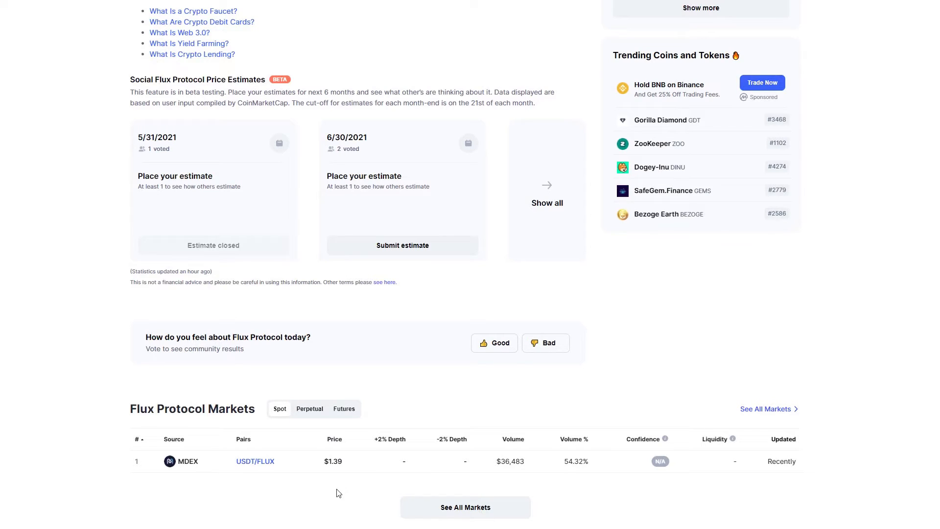
{"action": "mouse_move", "coordinate": [452, 92]}
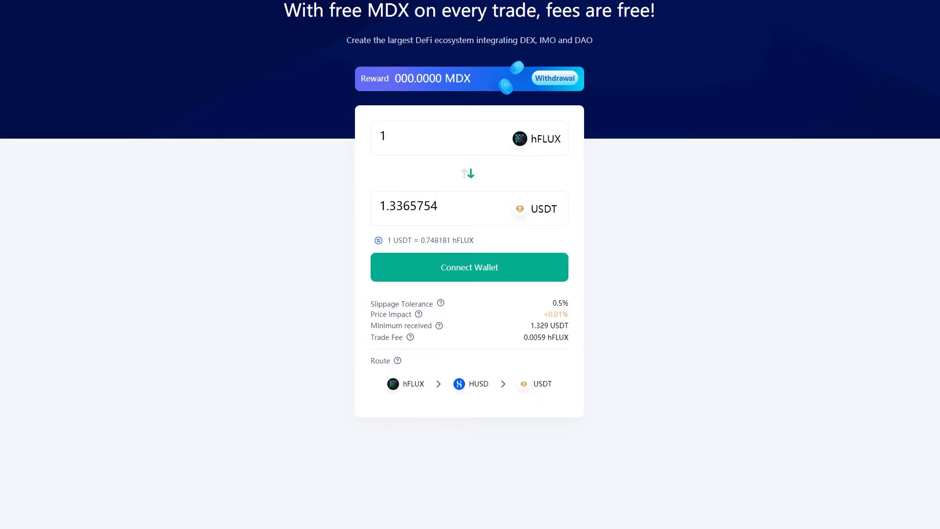
{"action": "mouse_move", "coordinate": [620, 159]}
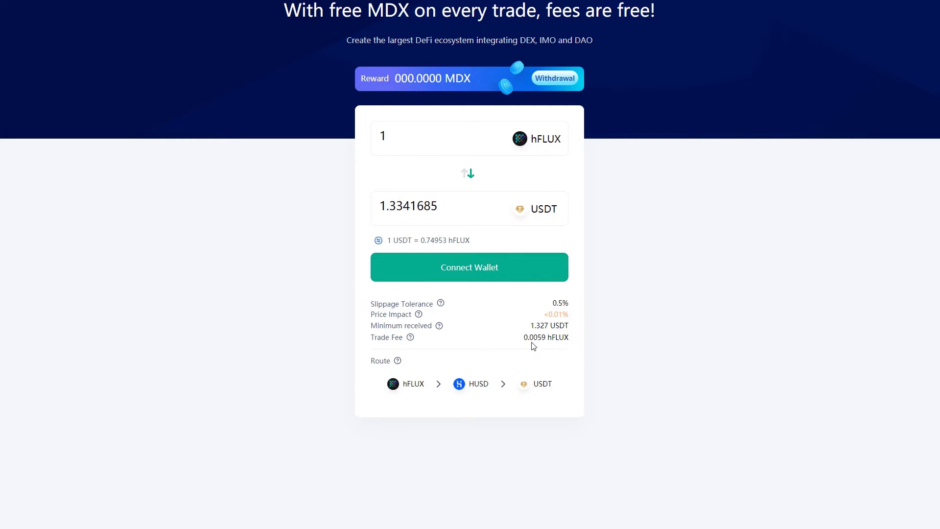
{"action": "mouse_move", "coordinate": [284, 297]}
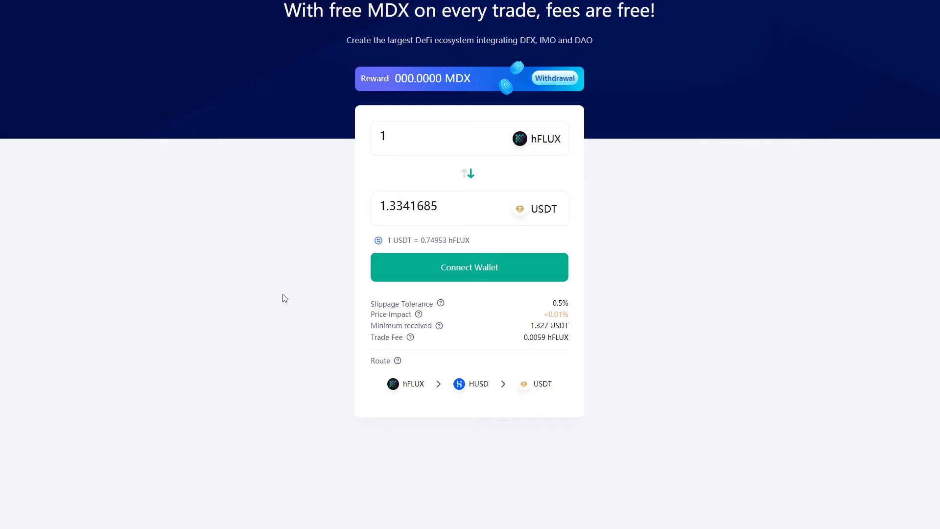
{"action": "mouse_move", "coordinate": [413, 518]}
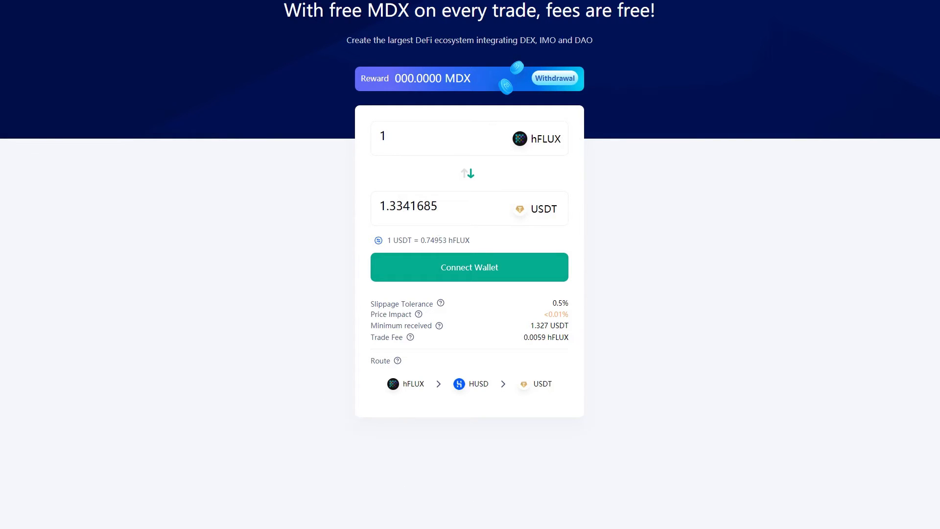
{"action": "mouse_move", "coordinate": [394, 478]}
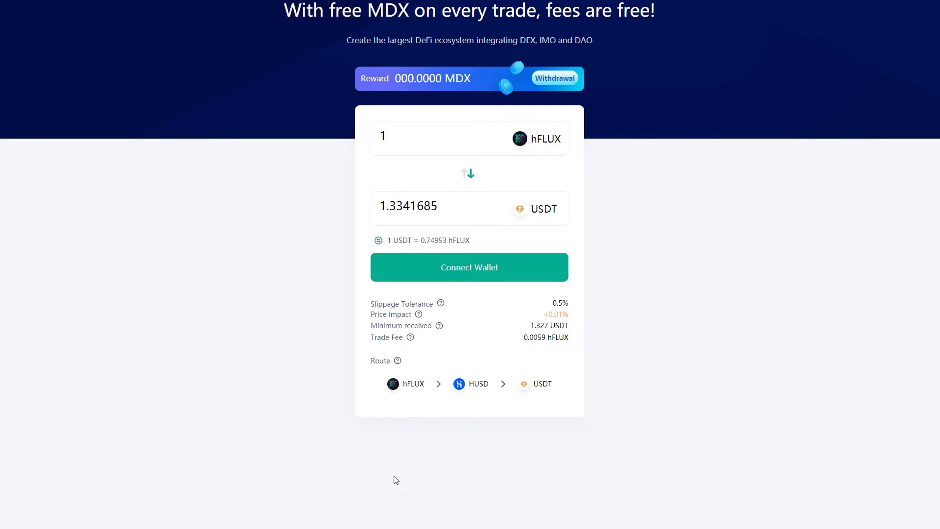